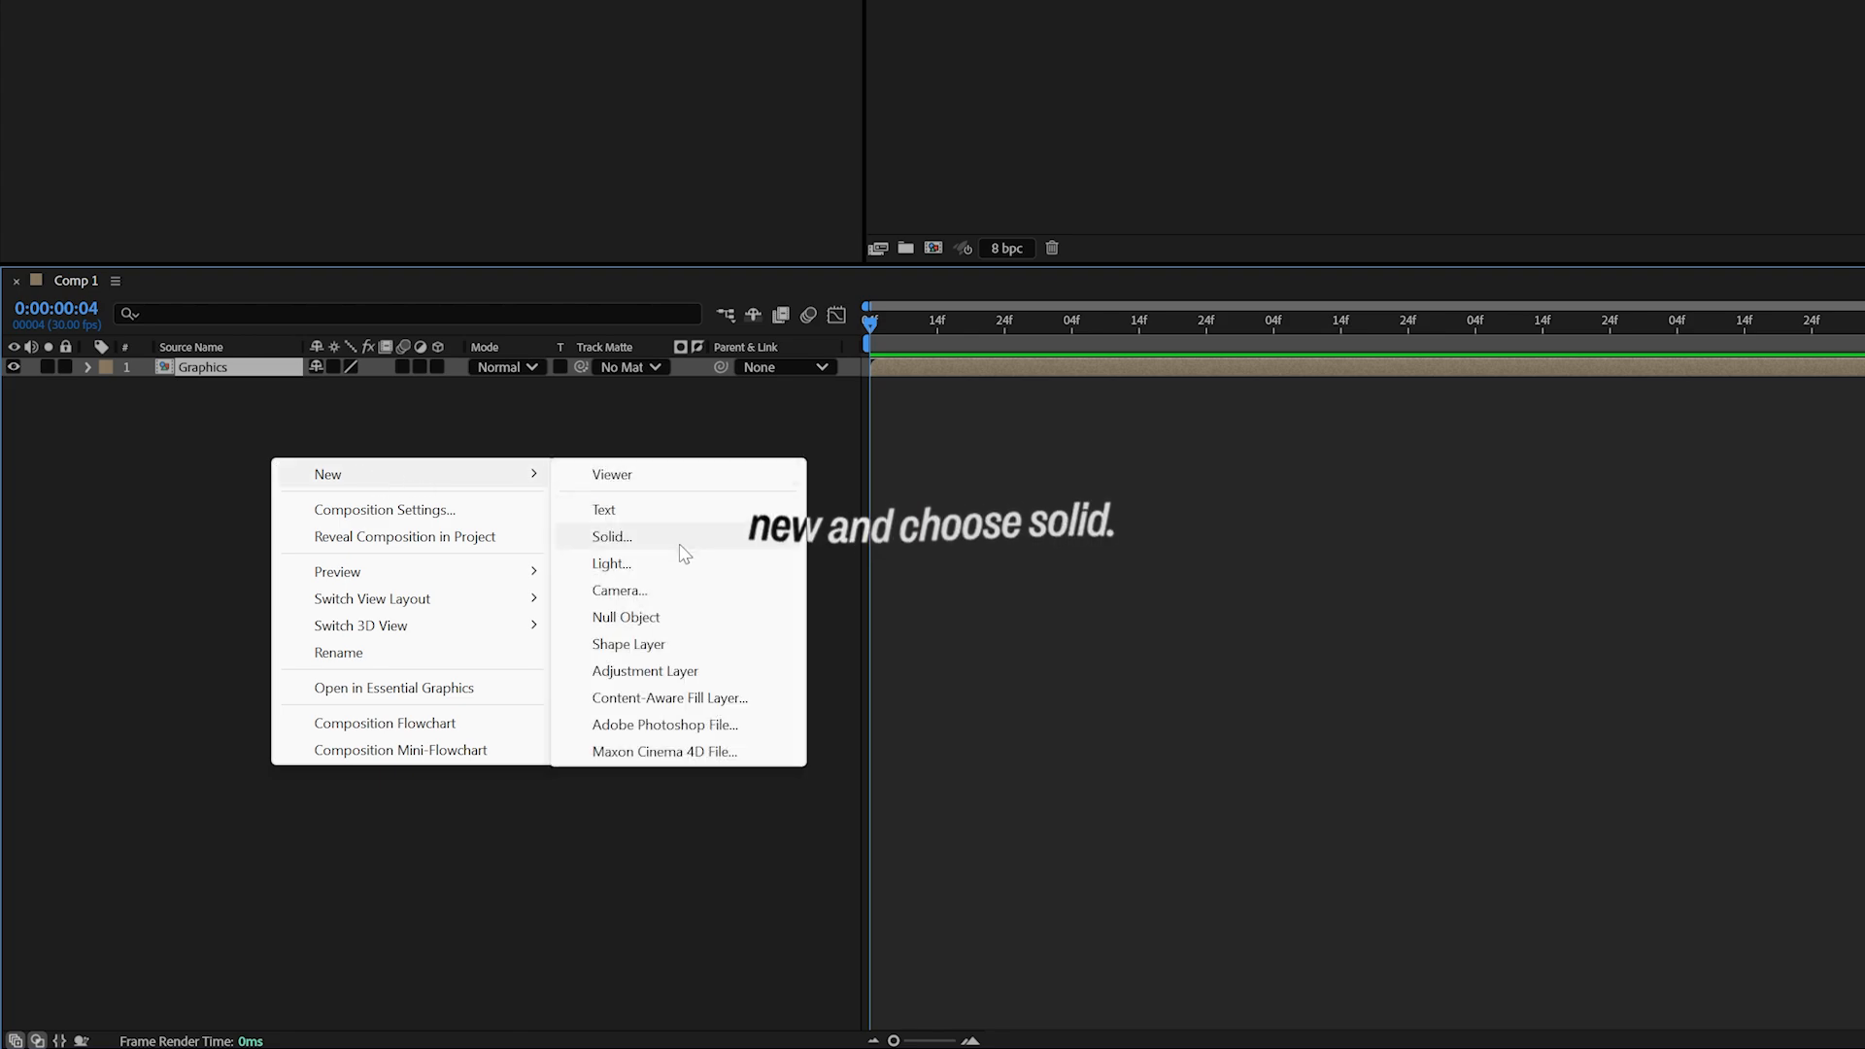
Add a new white solid above Graphics and apply the Fractal Noise effect to it
{"action": "left_click", "coordinate": [612, 536]}
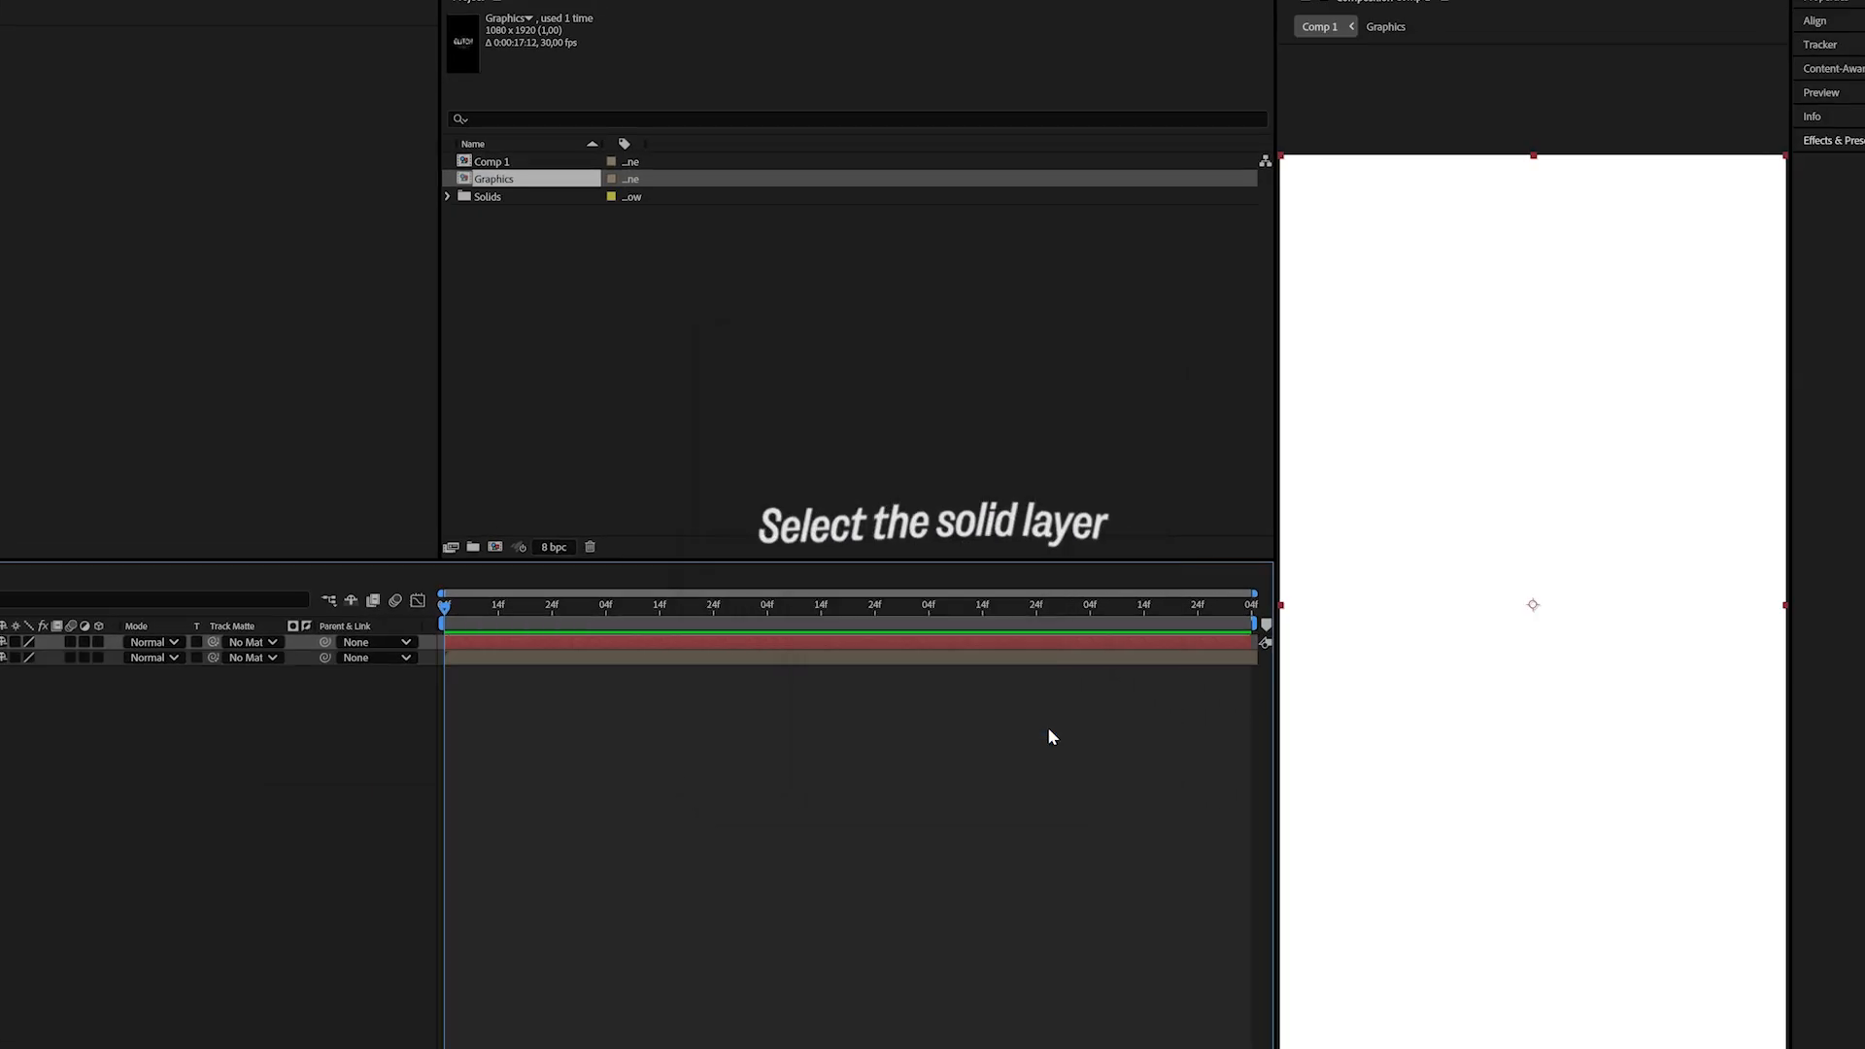
{"action": "type", "text": "Fractal"}
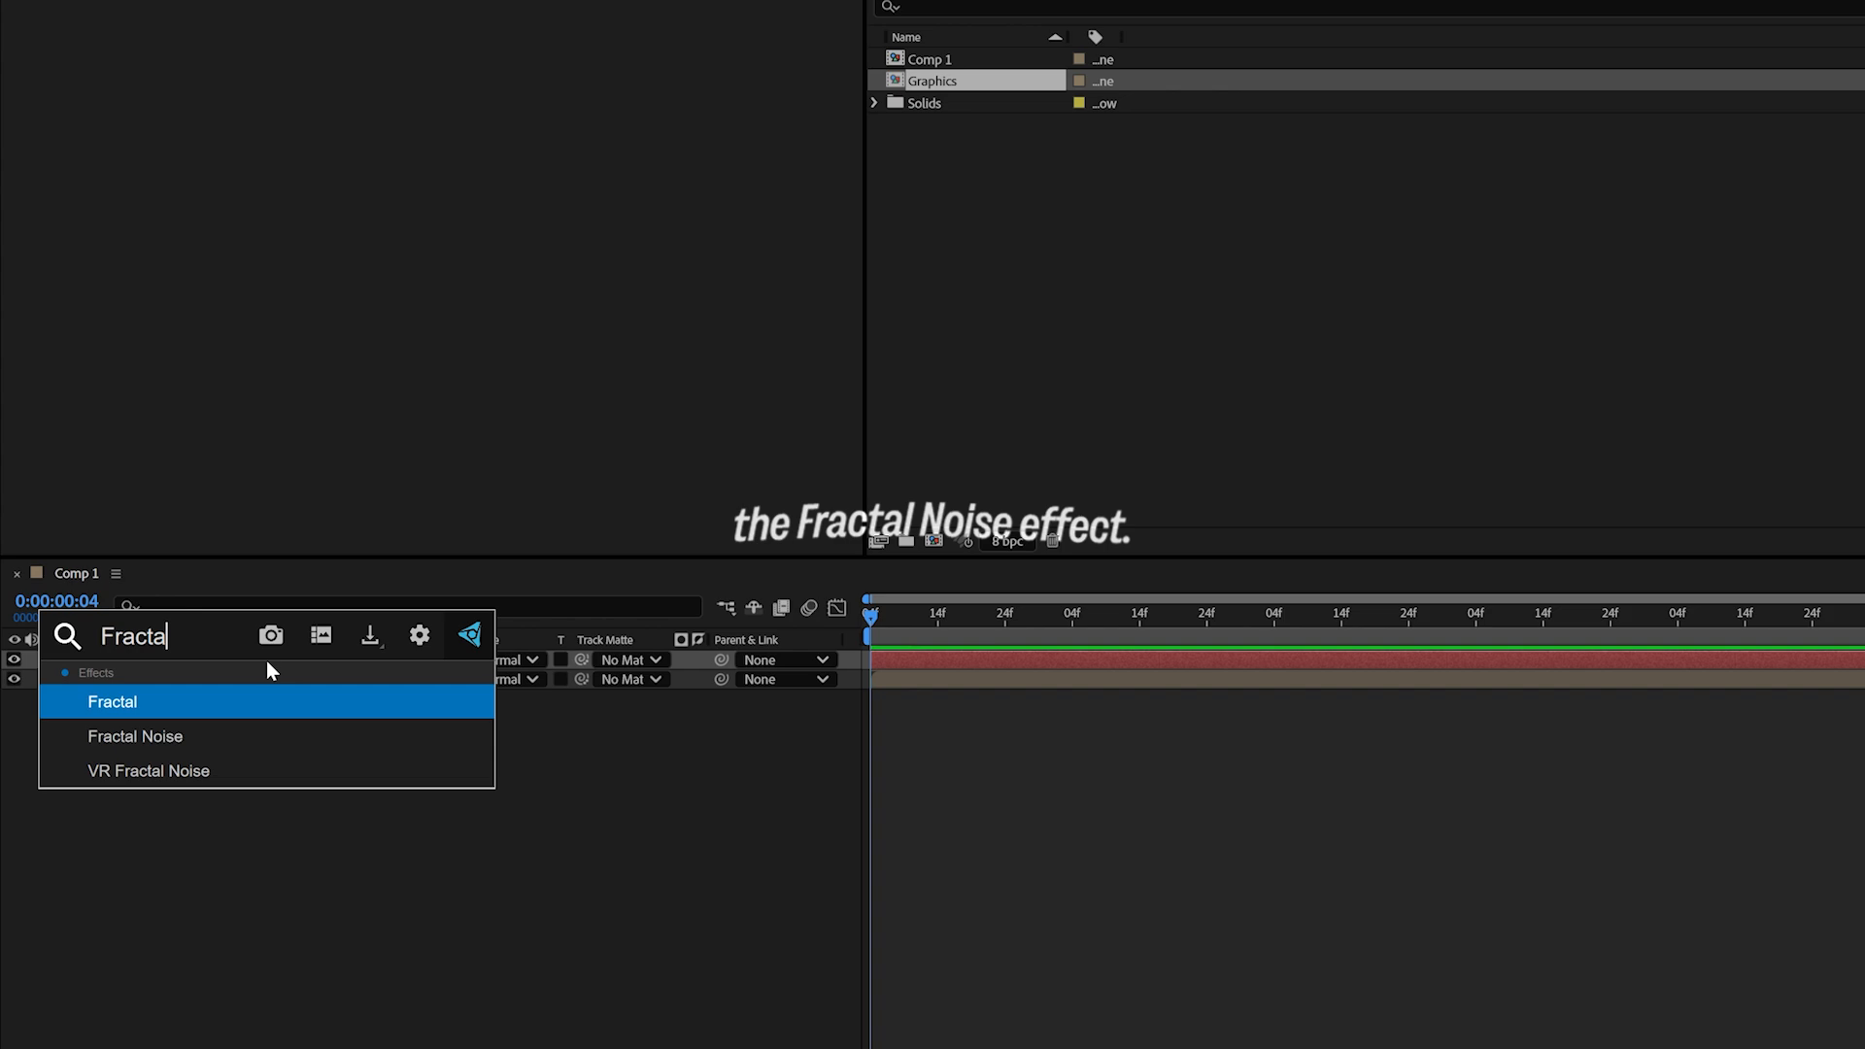
{"action": "double_click", "coordinate": [136, 736]}
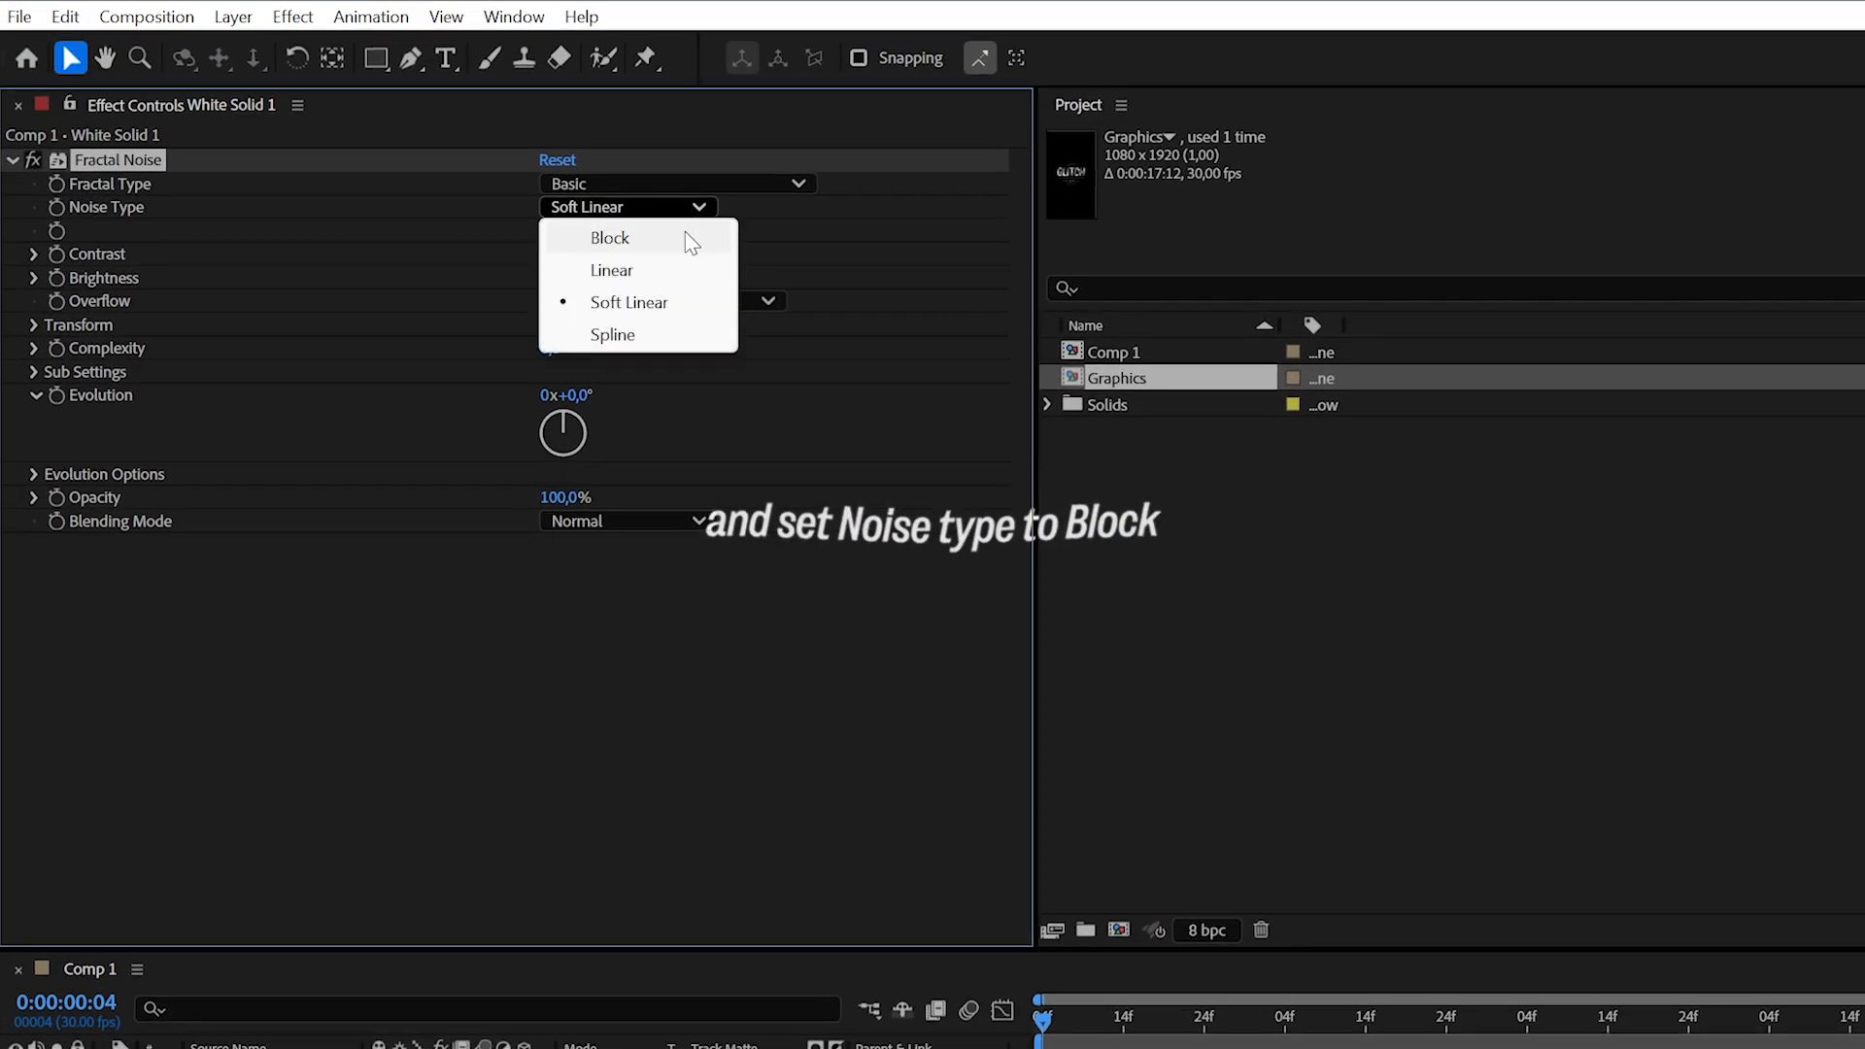
Set Fractal Noise to Block type, reveal its transform and disable Uniform Scaling
{"action": "left_click", "coordinate": [610, 237]}
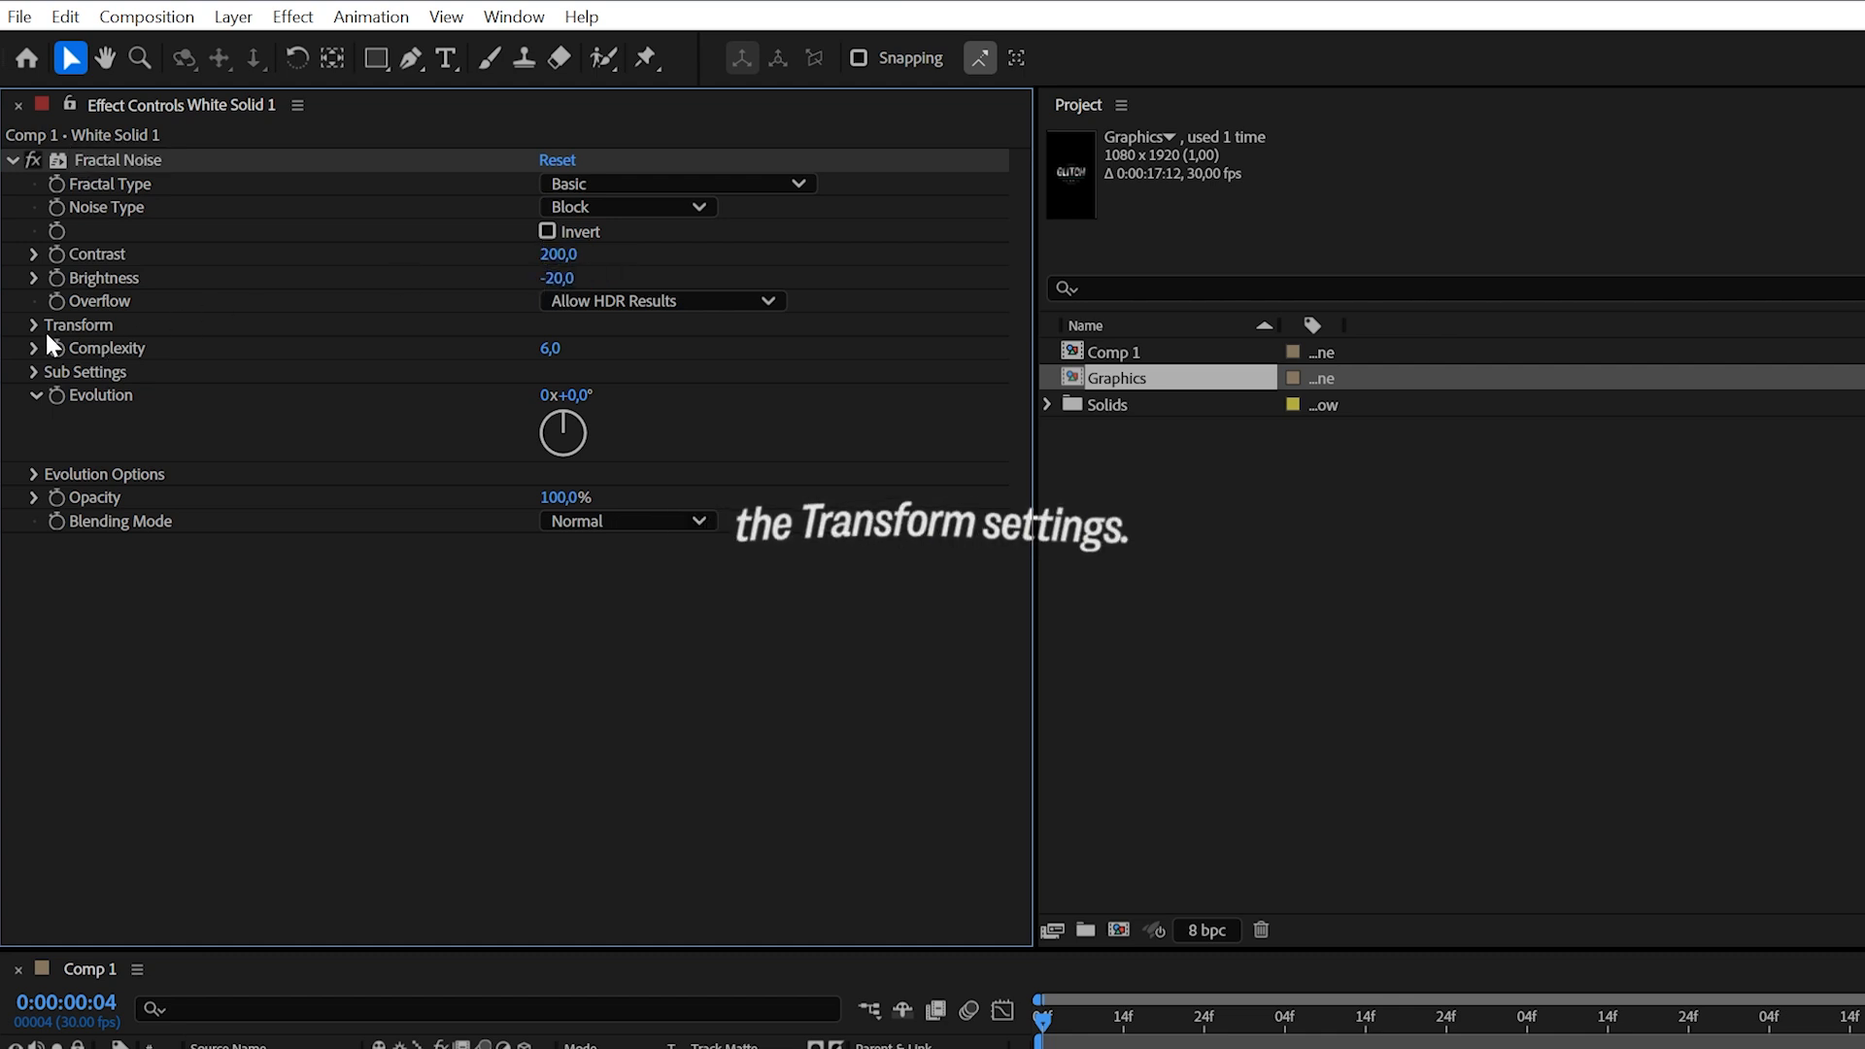
{"action": "left_click", "coordinate": [35, 324]}
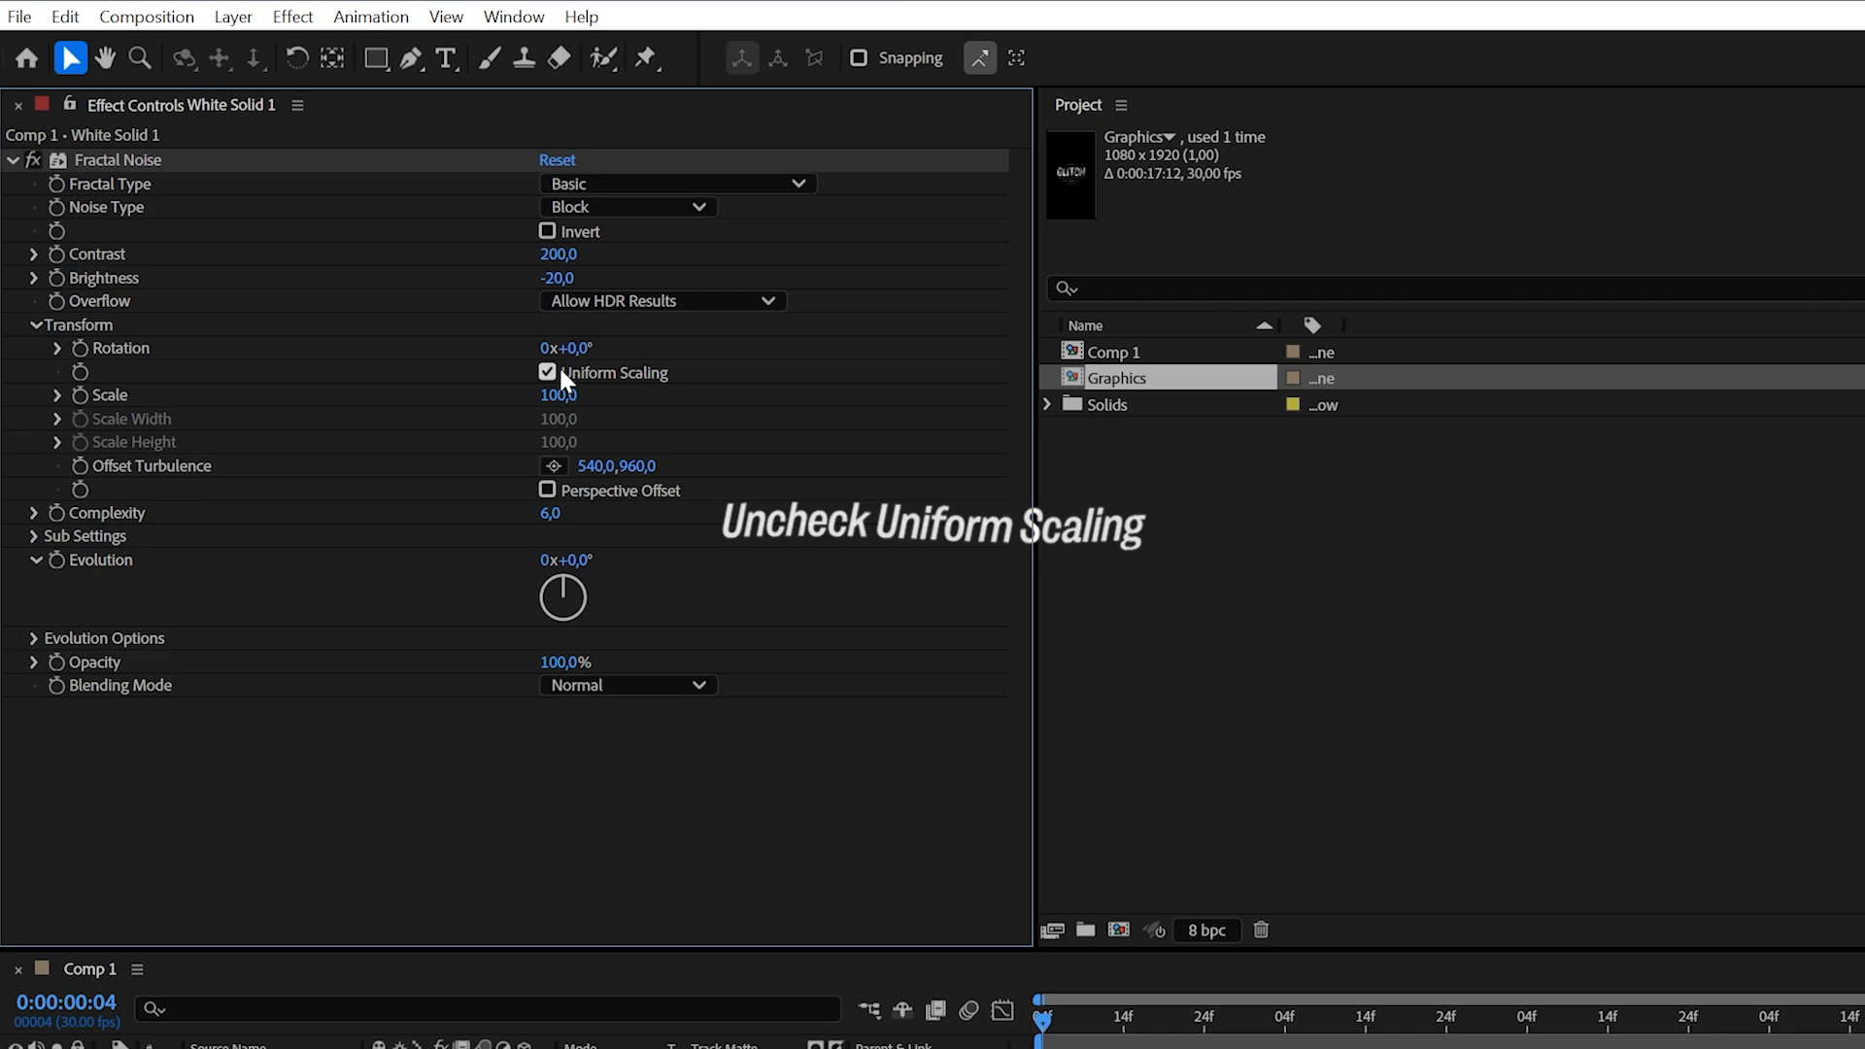
{"action": "left_click", "coordinate": [548, 373]}
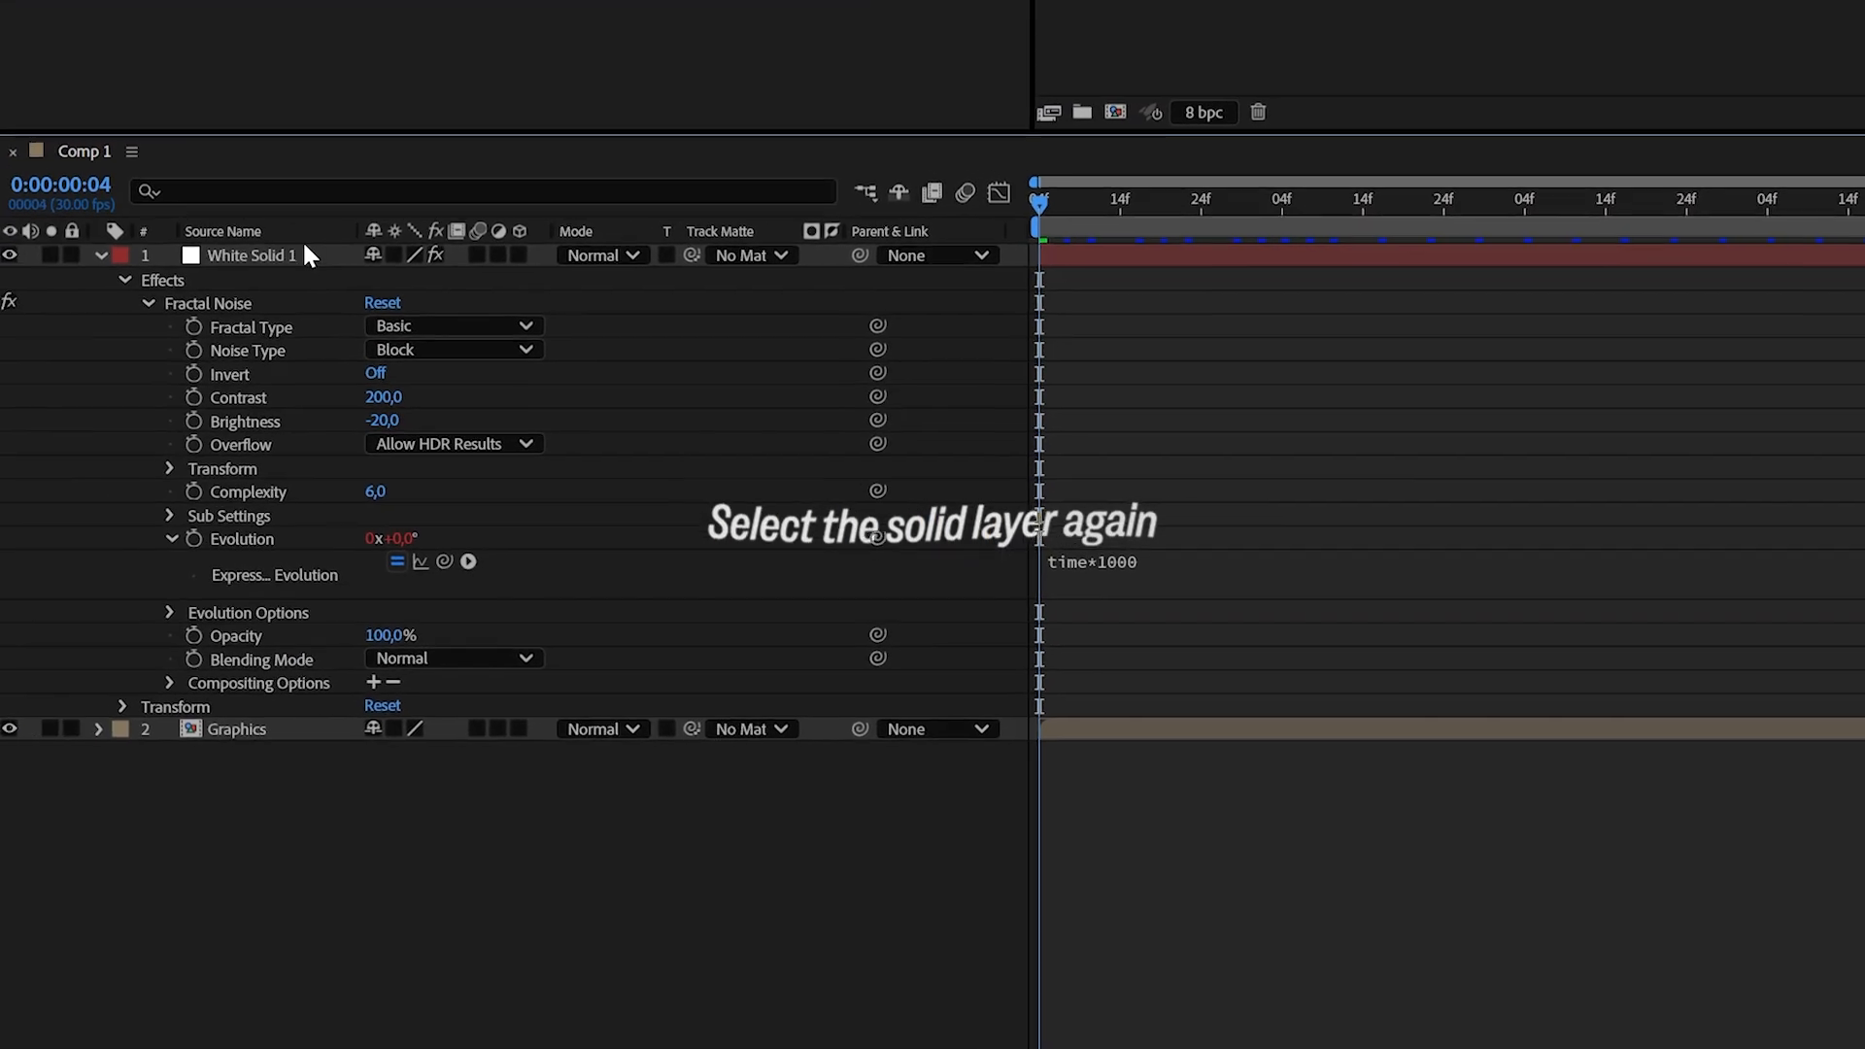
Apply Linear Wipe to the solid with Transition Completion 100%
{"action": "type", "text": "Linear Wip"}
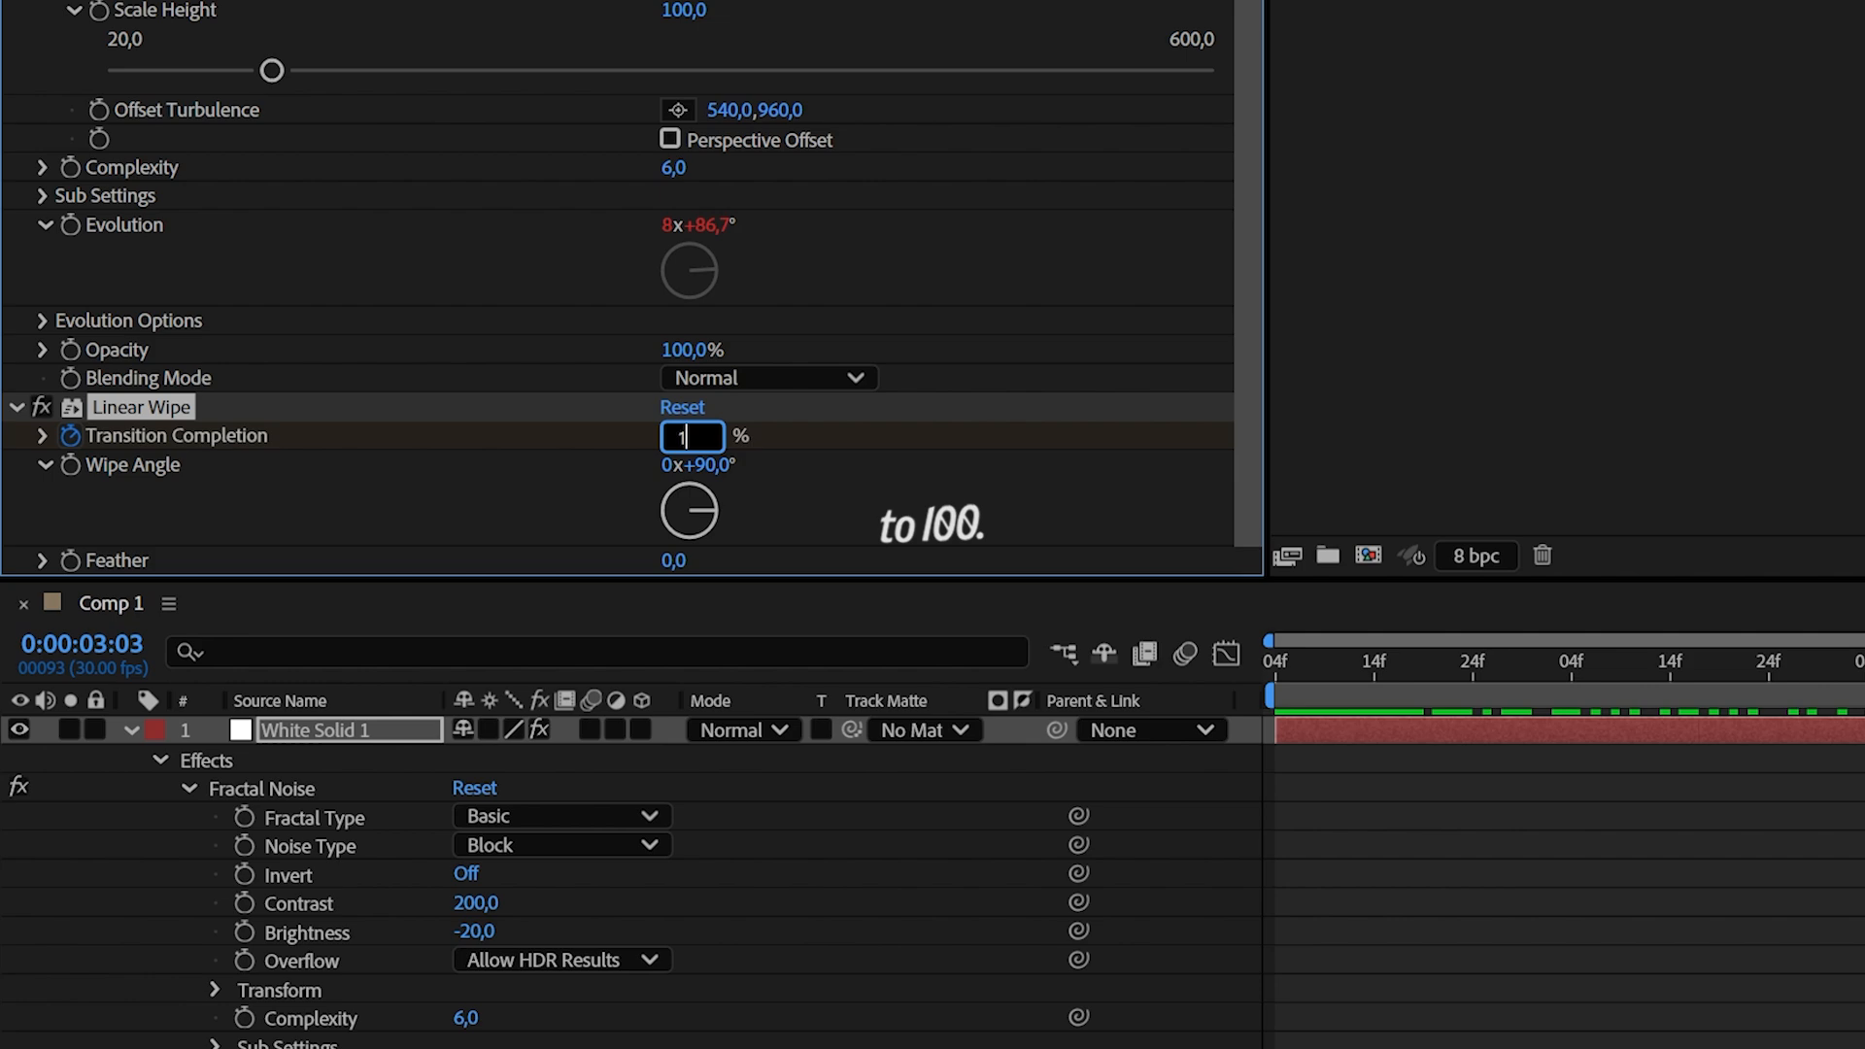
{"action": "type", "text": "100"}
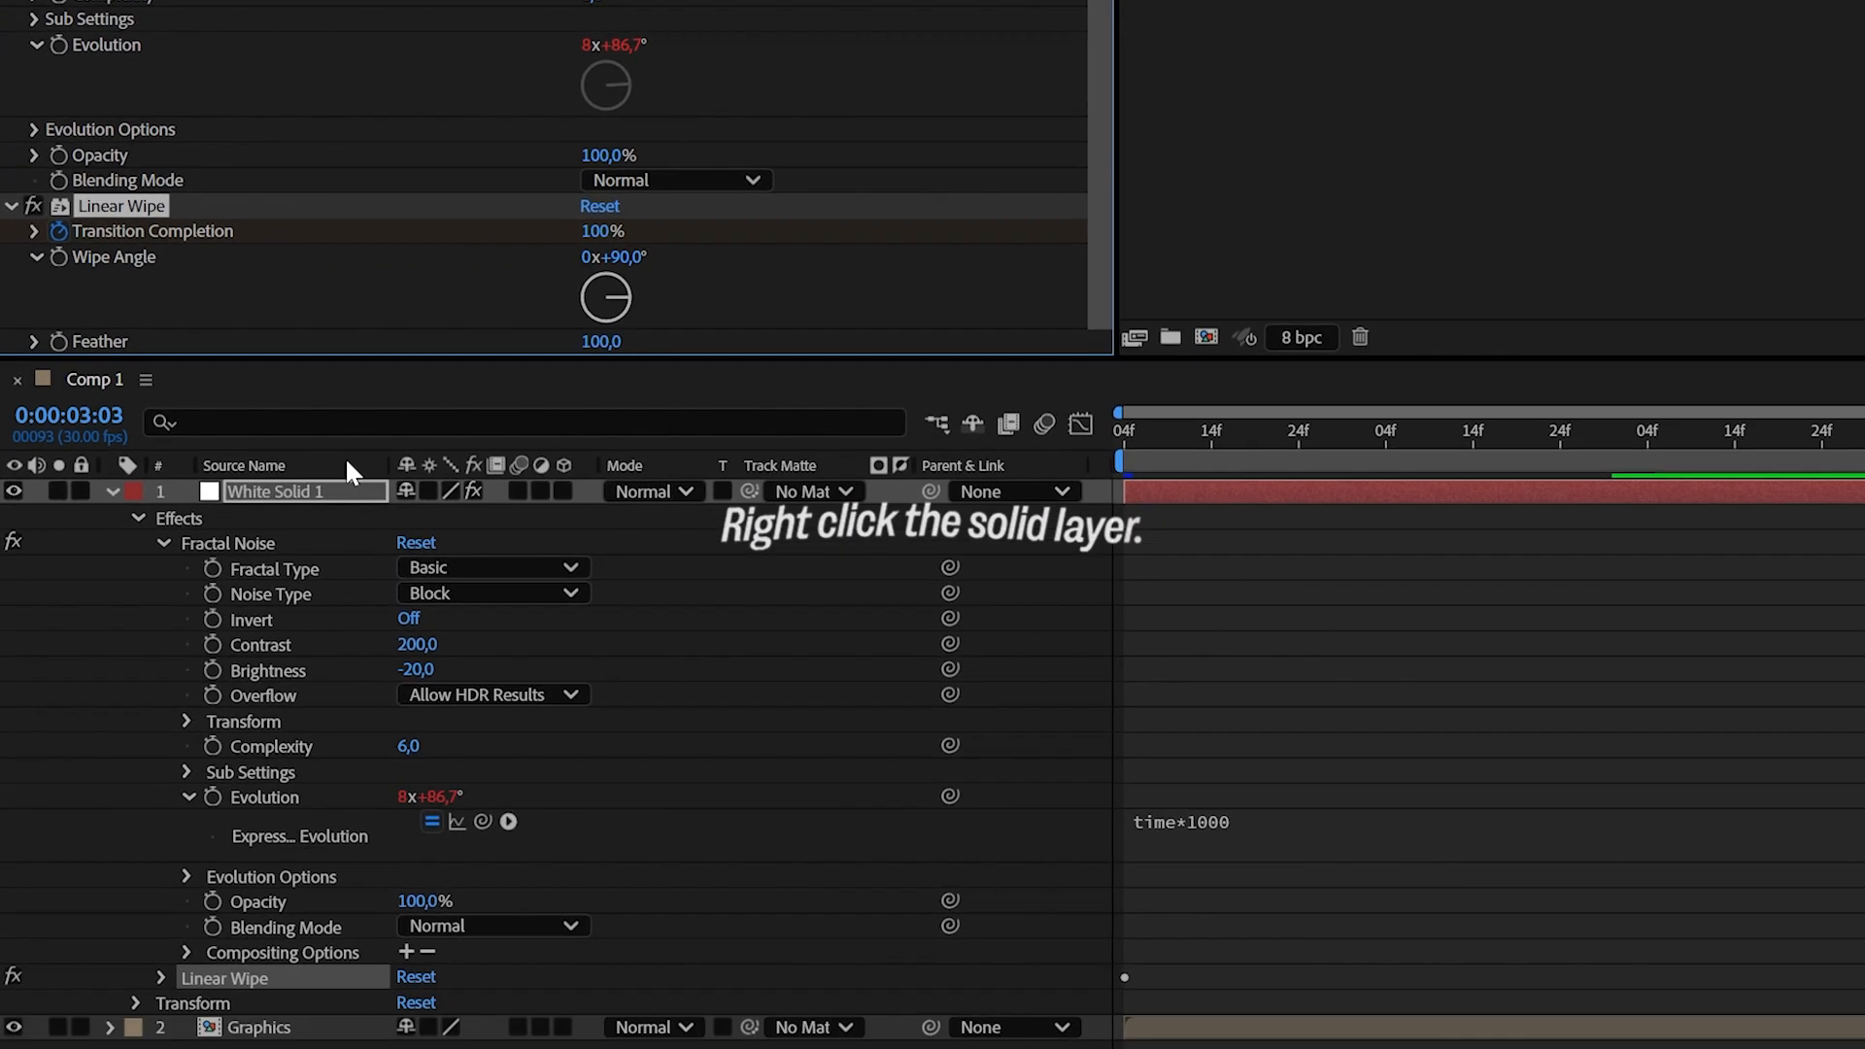
Pre-compose the white solid into a new composition named Glitch
{"action": "right_click", "coordinate": [274, 492]}
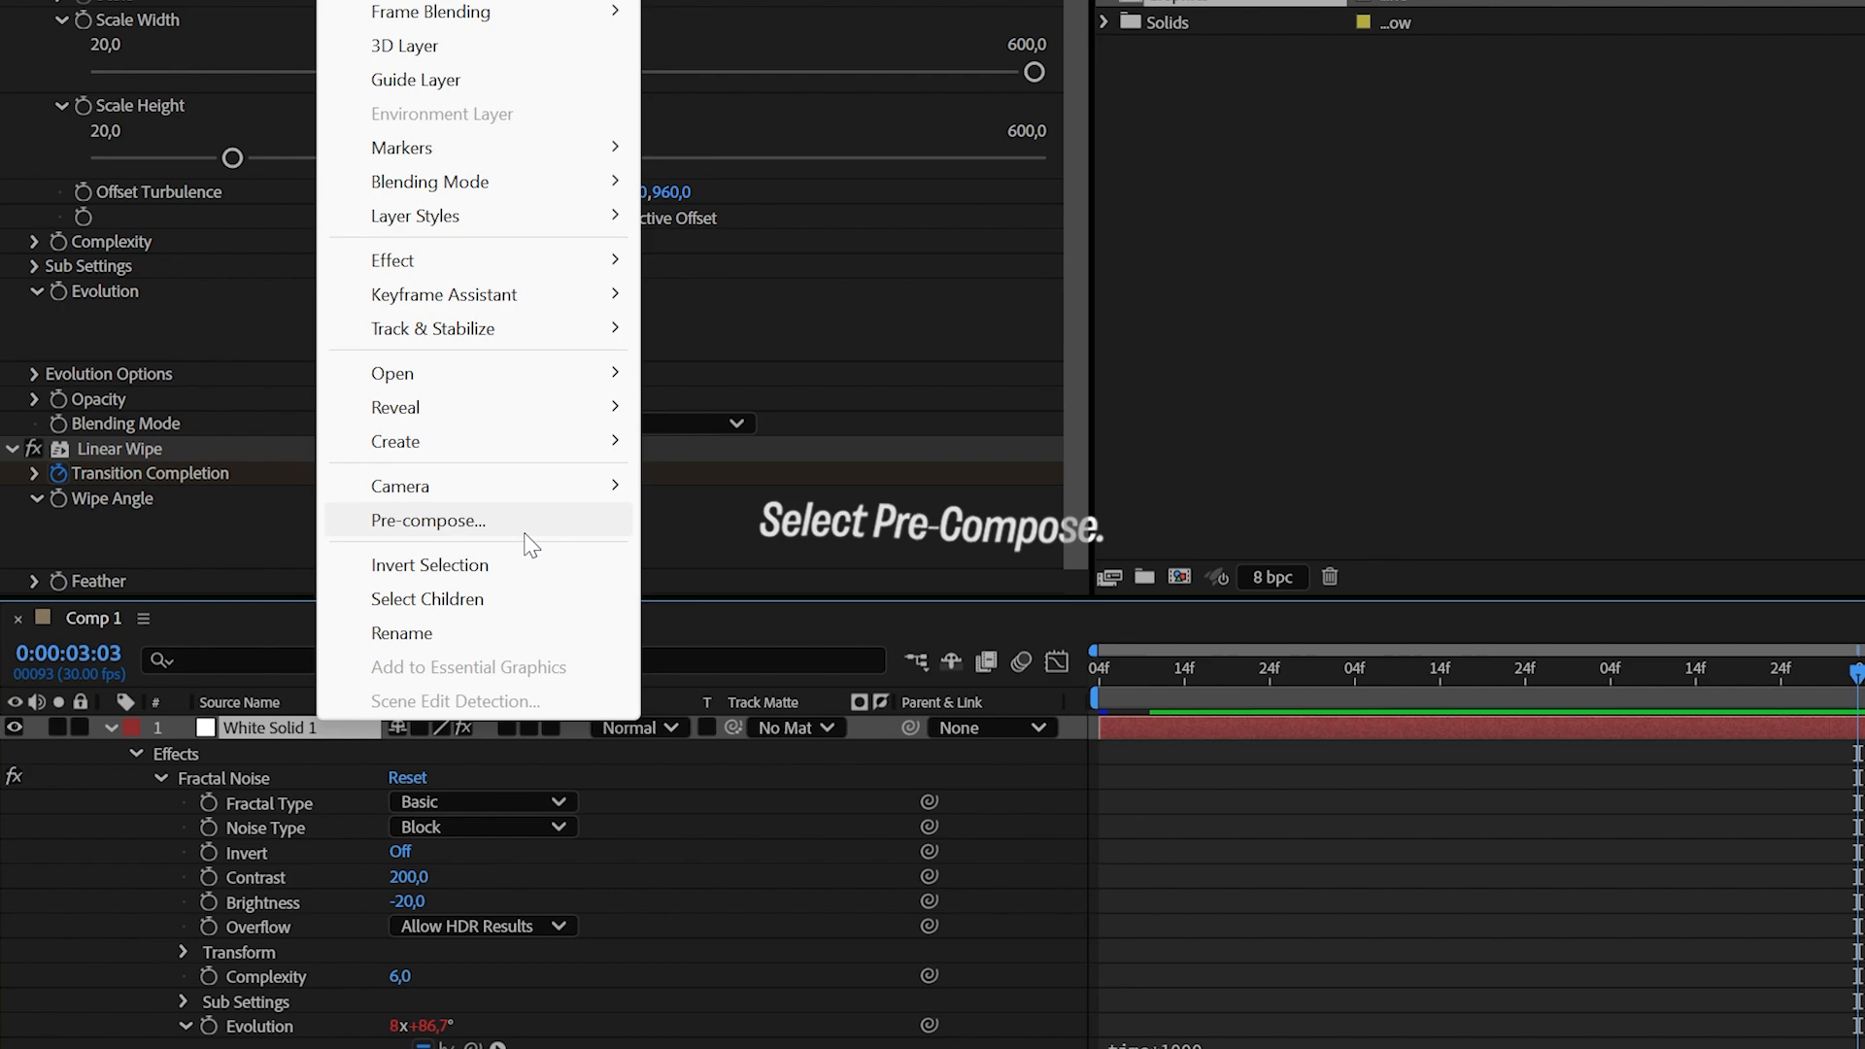
{"action": "left_click", "coordinate": [427, 521]}
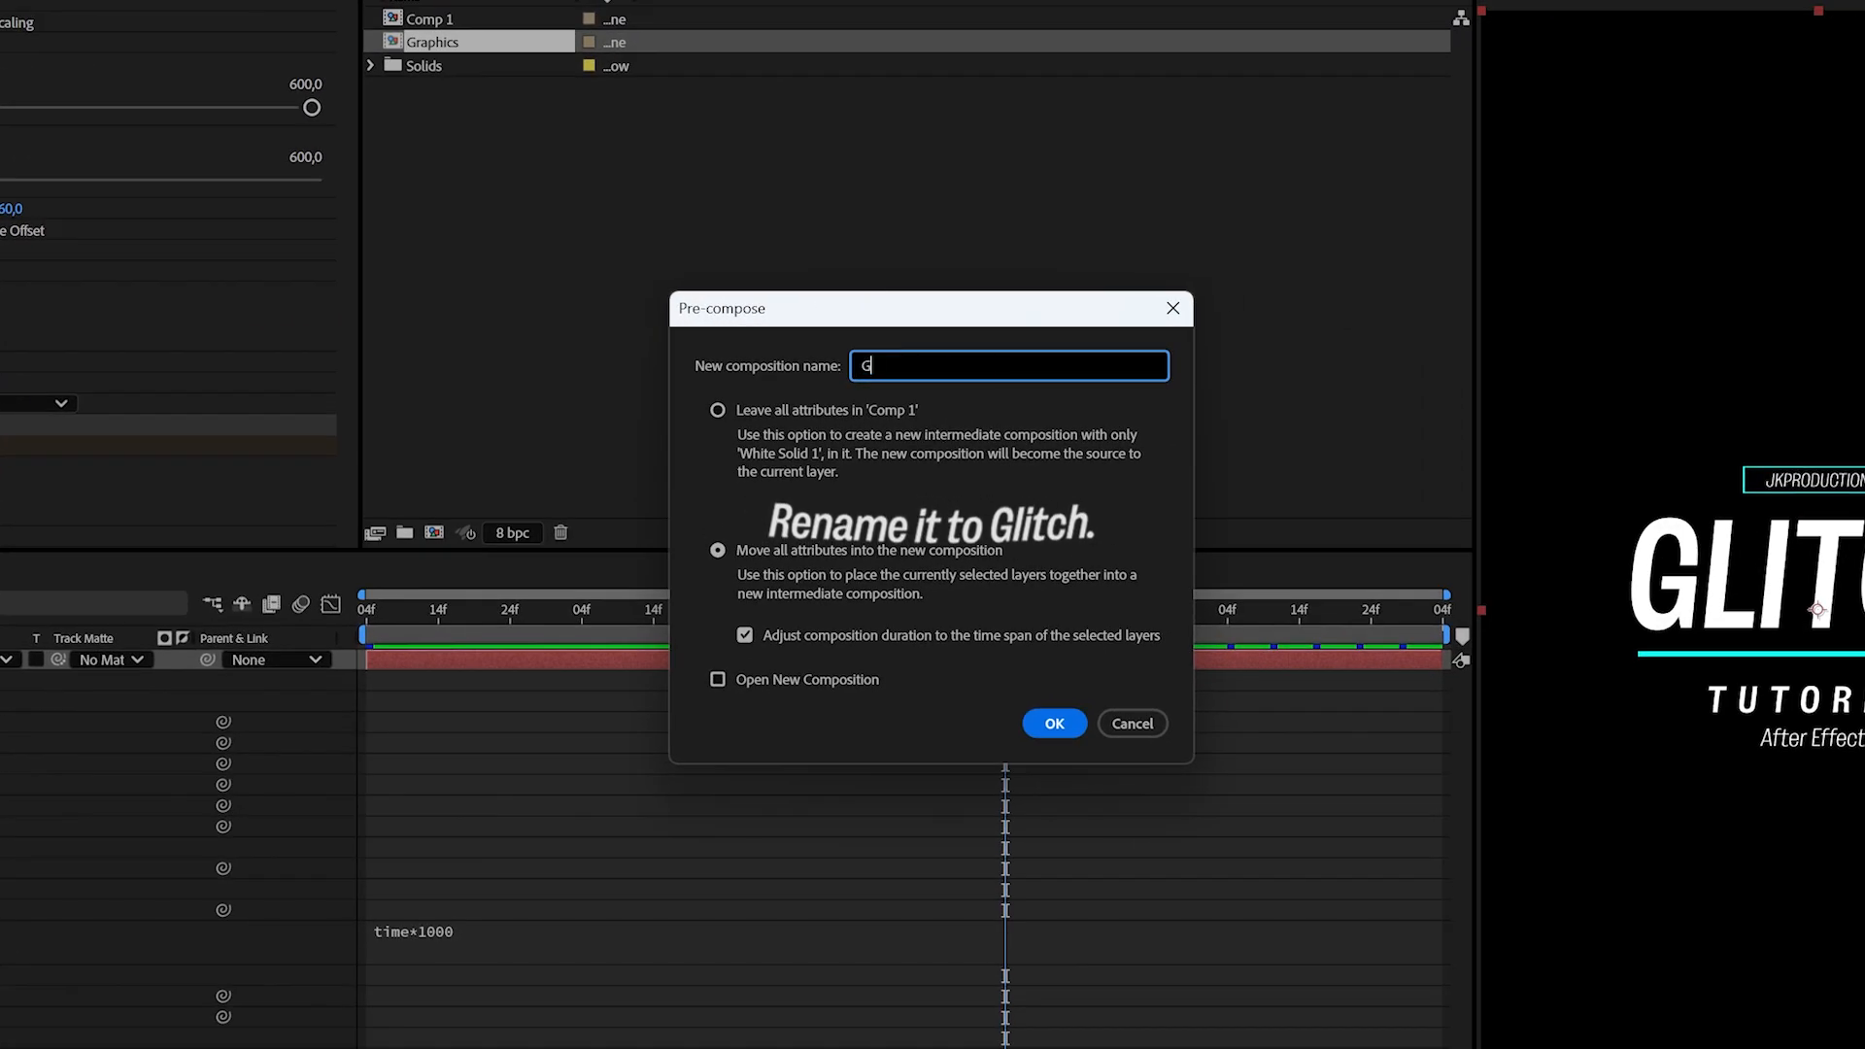
{"action": "type", "text": "litch"}
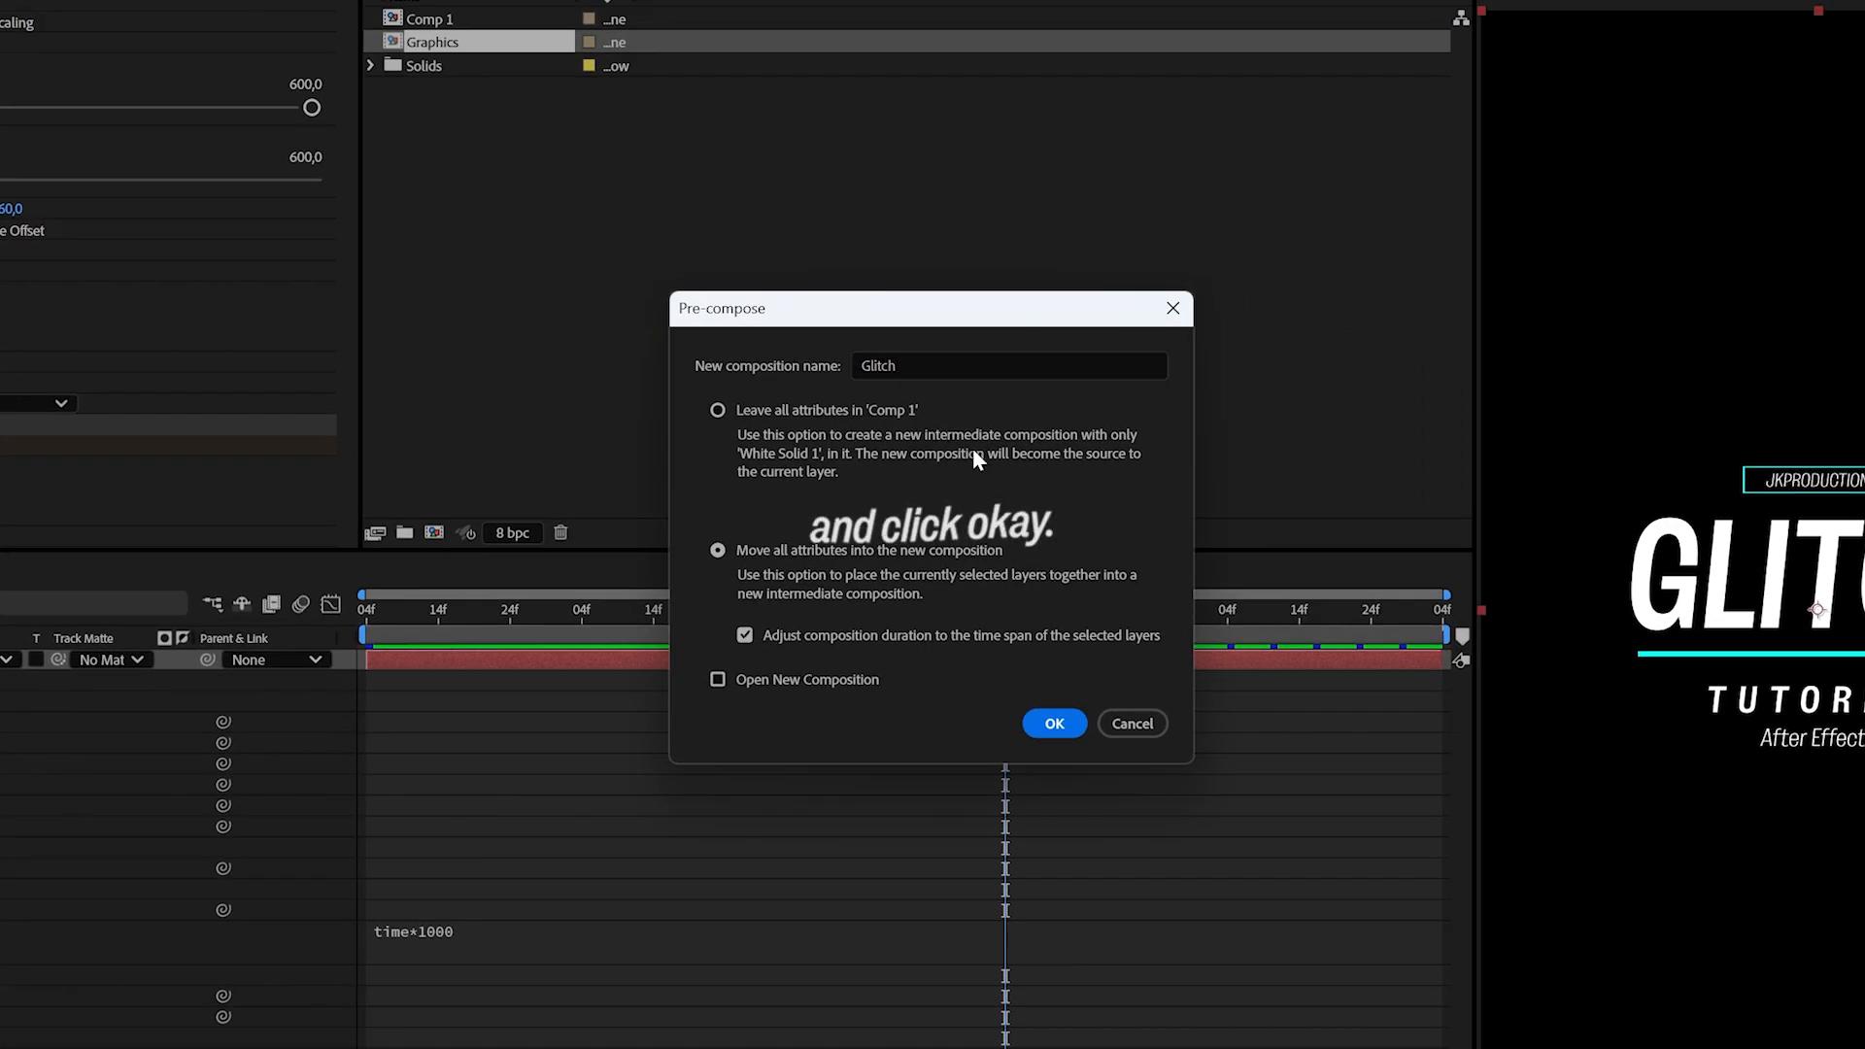
{"action": "left_click", "coordinate": [1051, 723]}
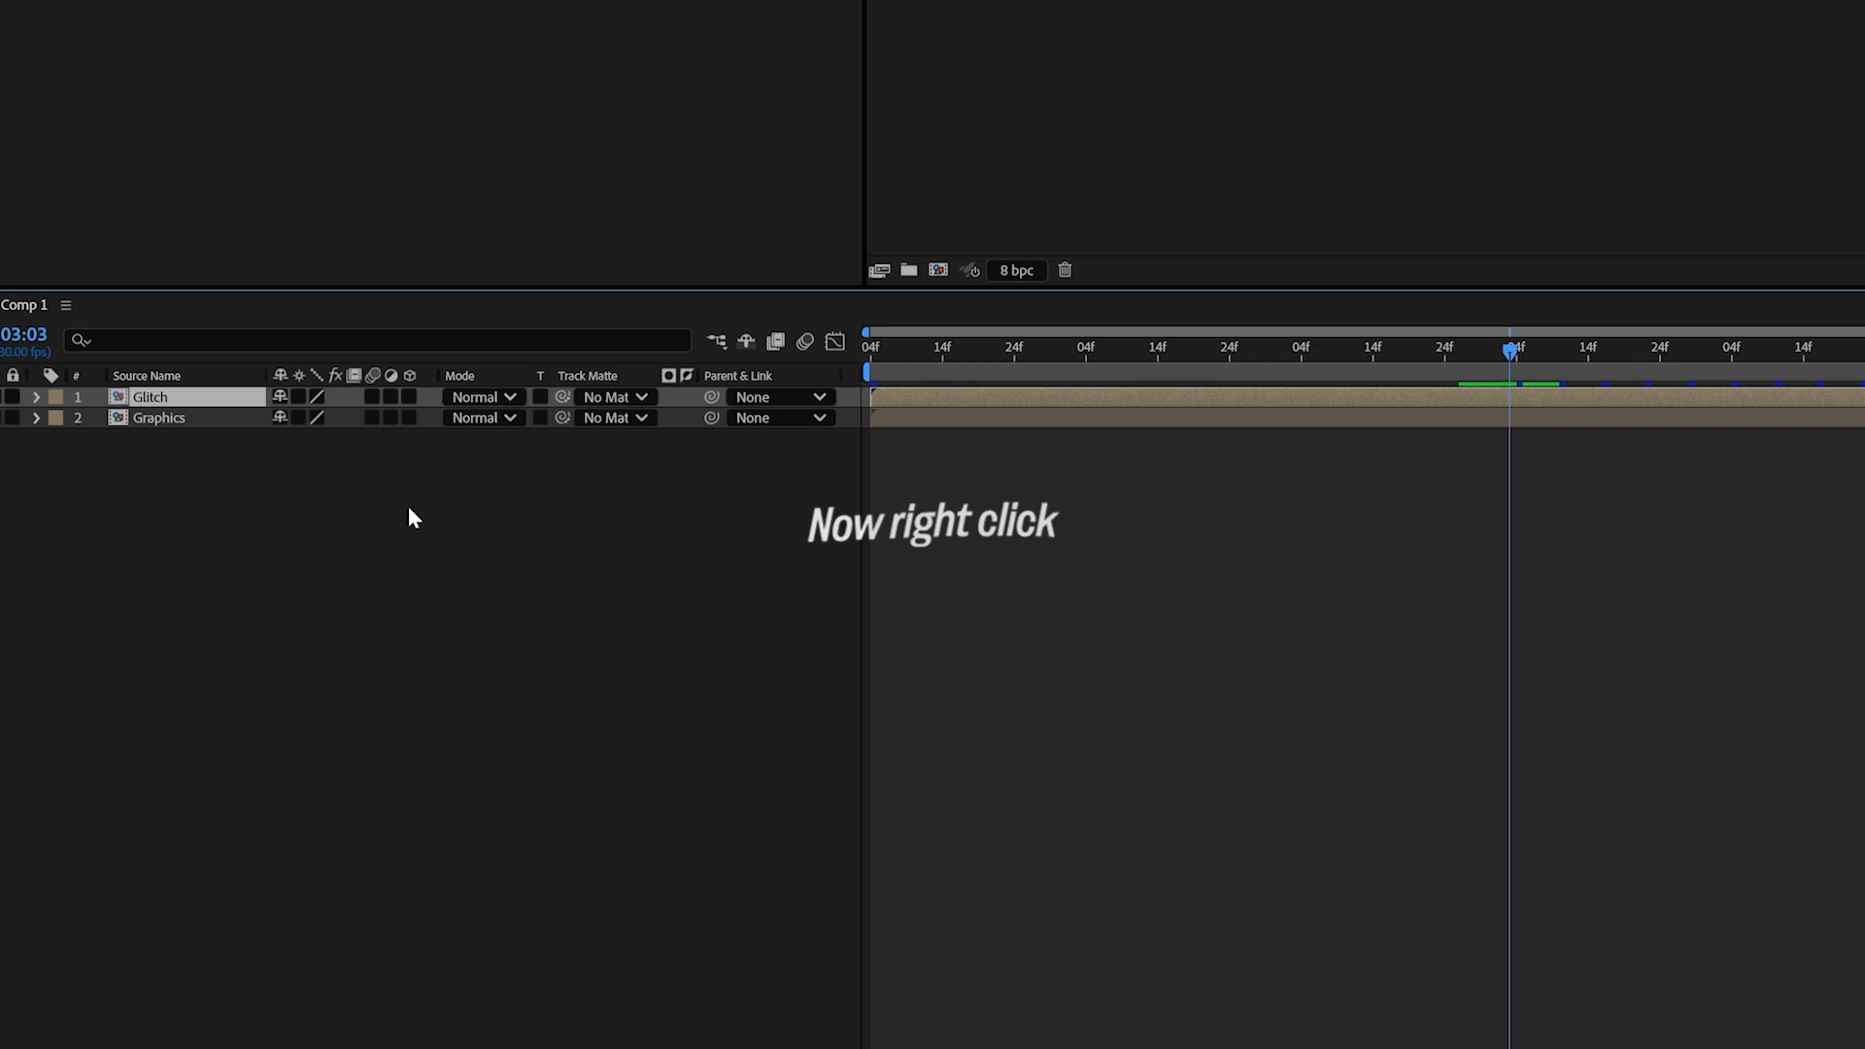
Add an adjustment layer below Glitch and search for the Displacement Map effect
{"action": "right_click", "coordinate": [410, 517]}
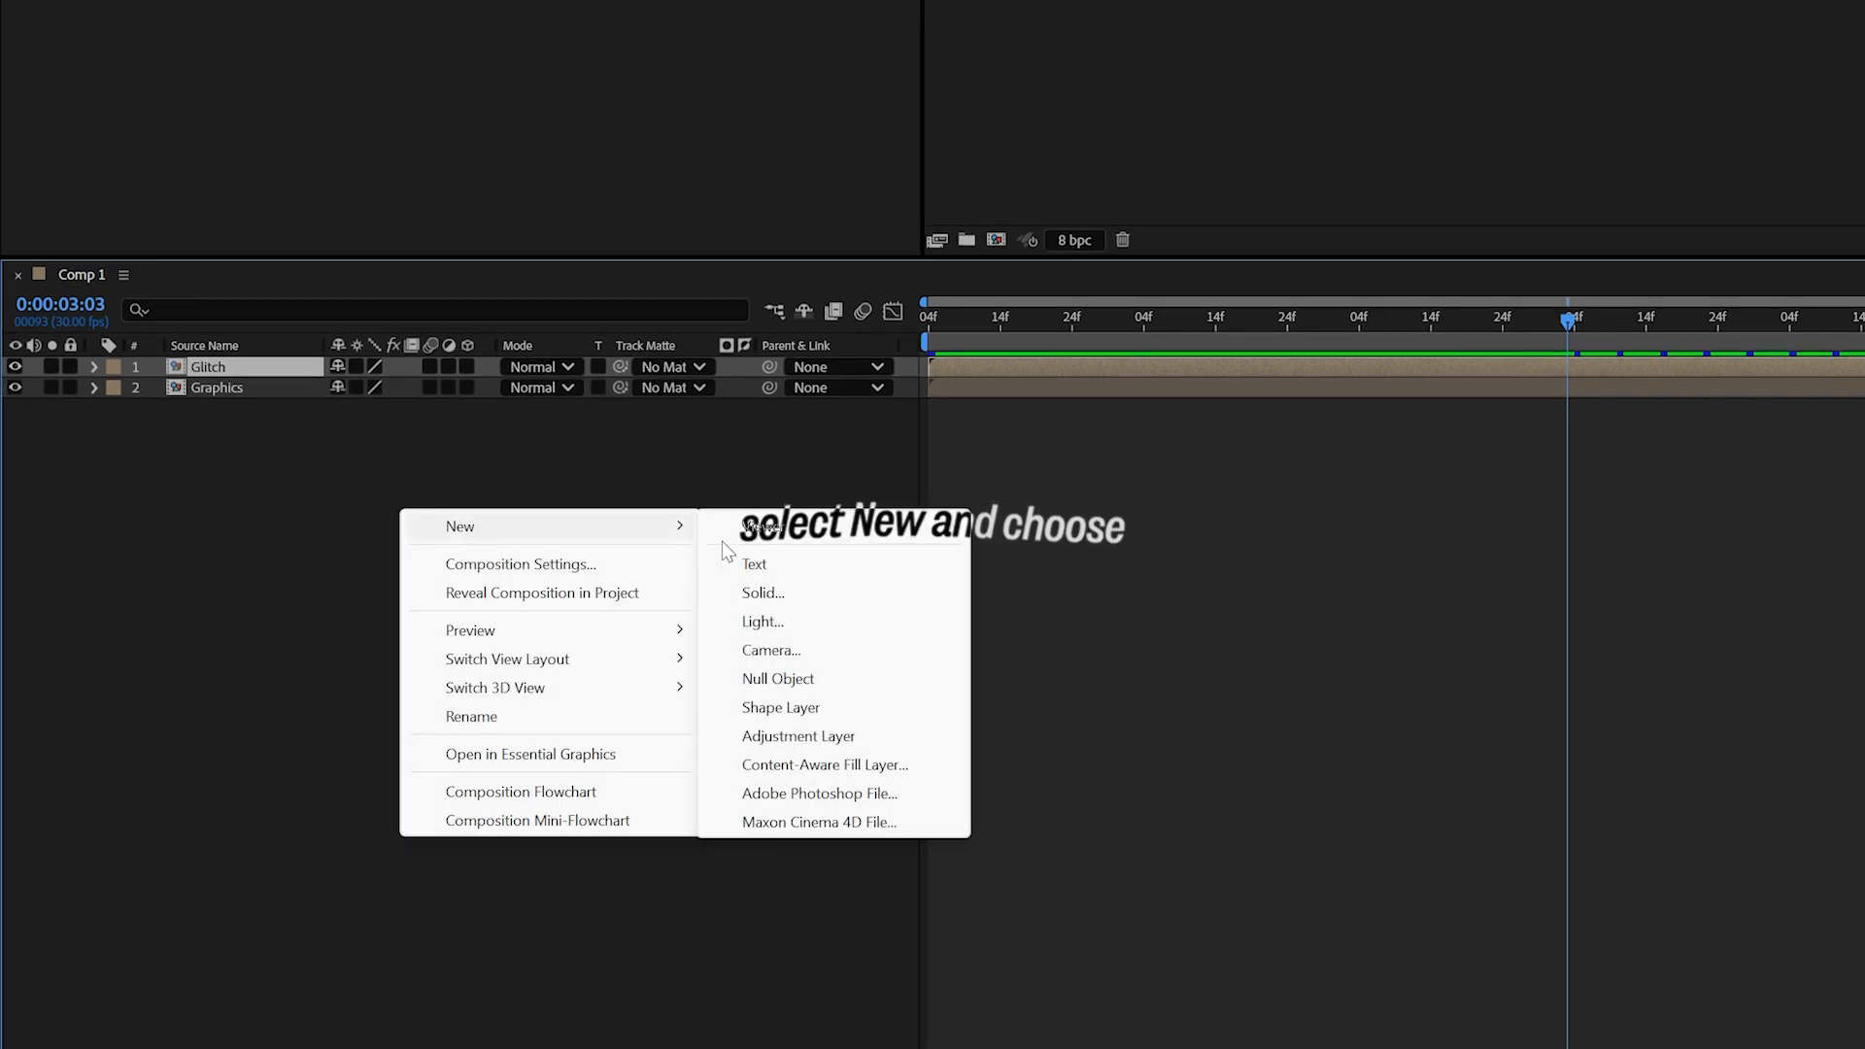
{"action": "left_click", "coordinate": [799, 735]}
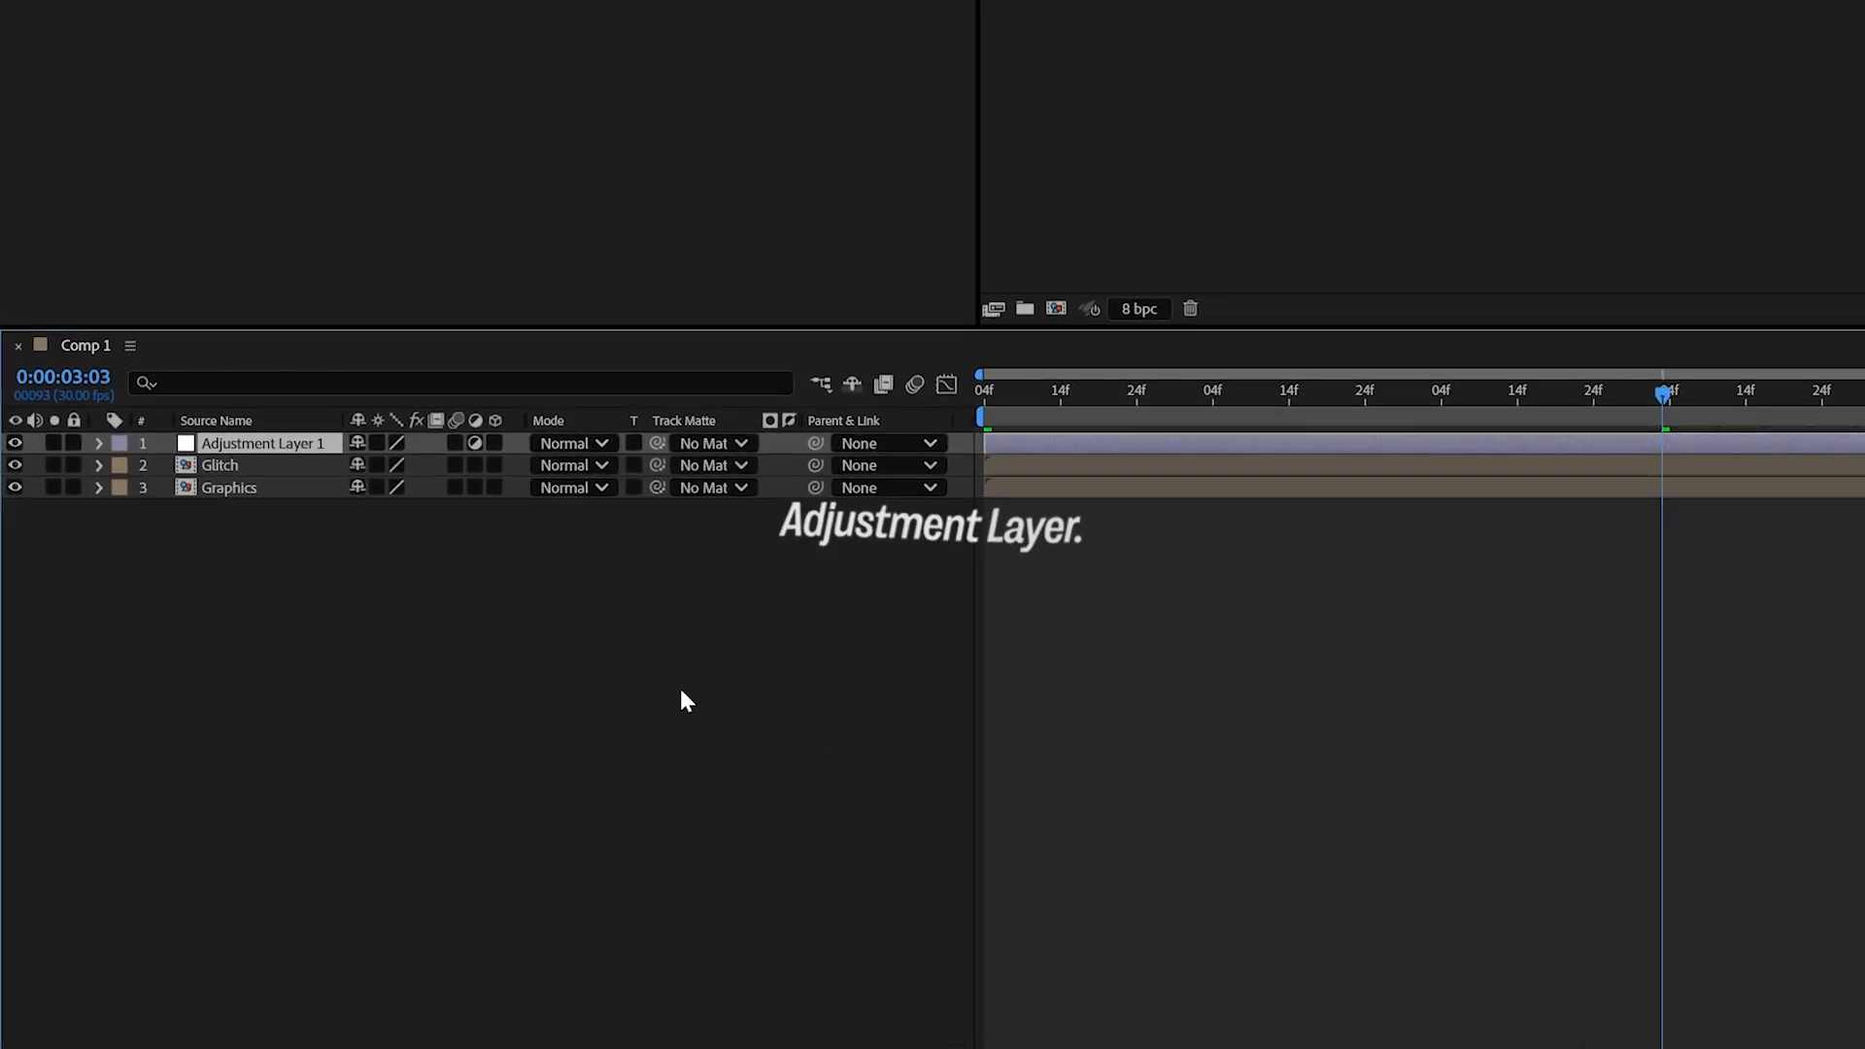
{"action": "left_click_drag", "start_coordinate": [263, 443], "coordinate": [262, 546]}
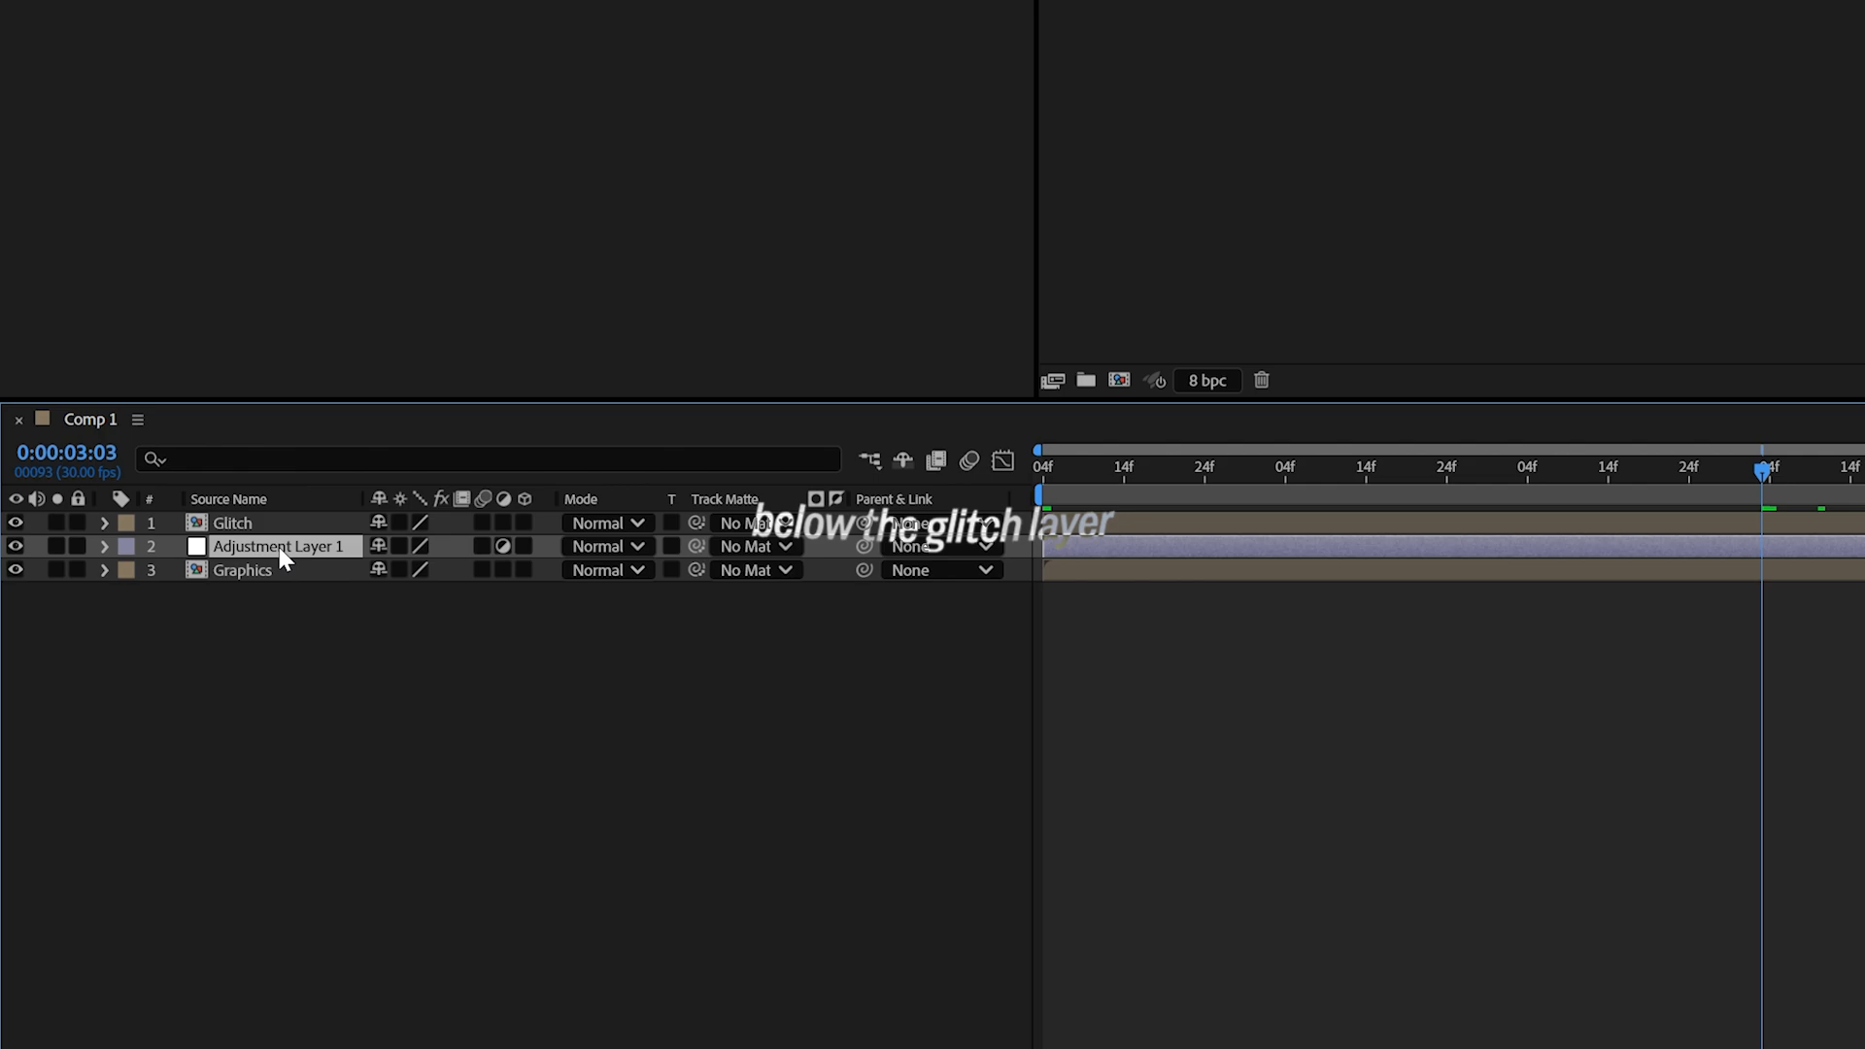
{"action": "type", "text": "Displa"}
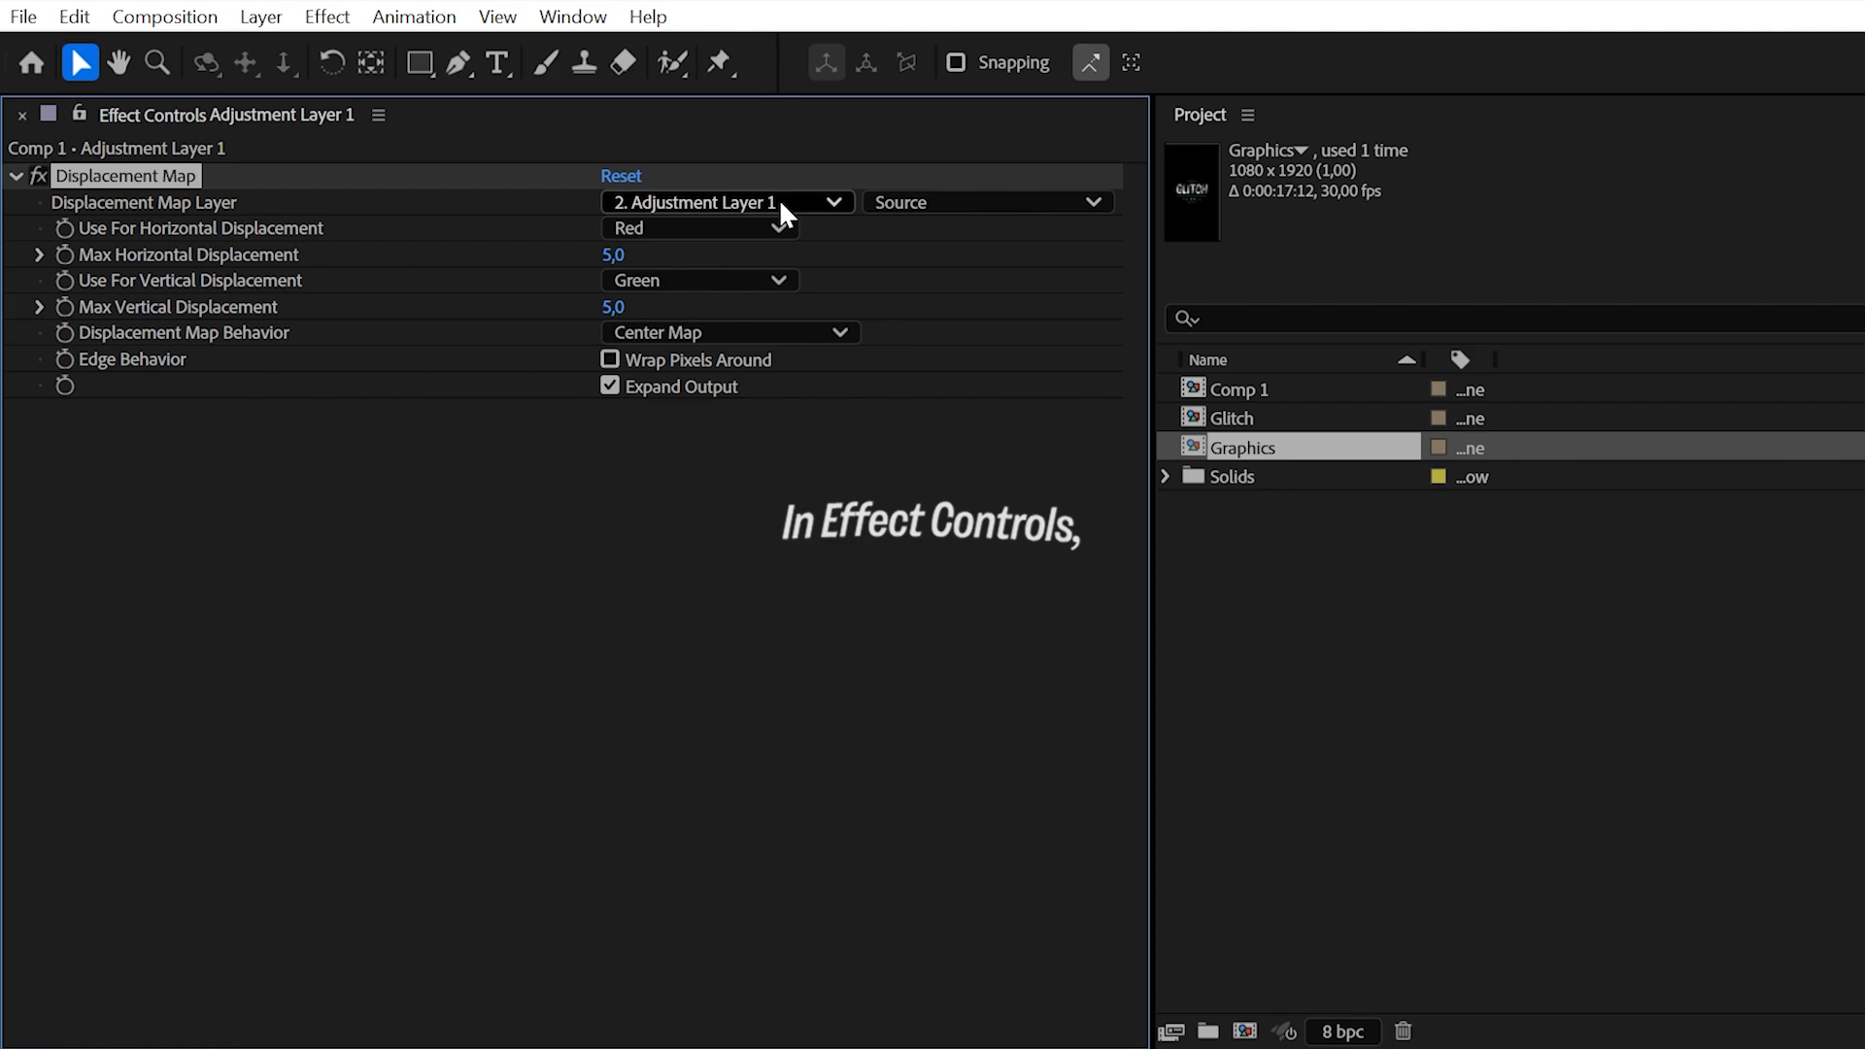
Set the Displacement Map layer to Glitch and start keyframing the maximum displacement amounts
{"action": "left_click", "coordinate": [725, 200]}
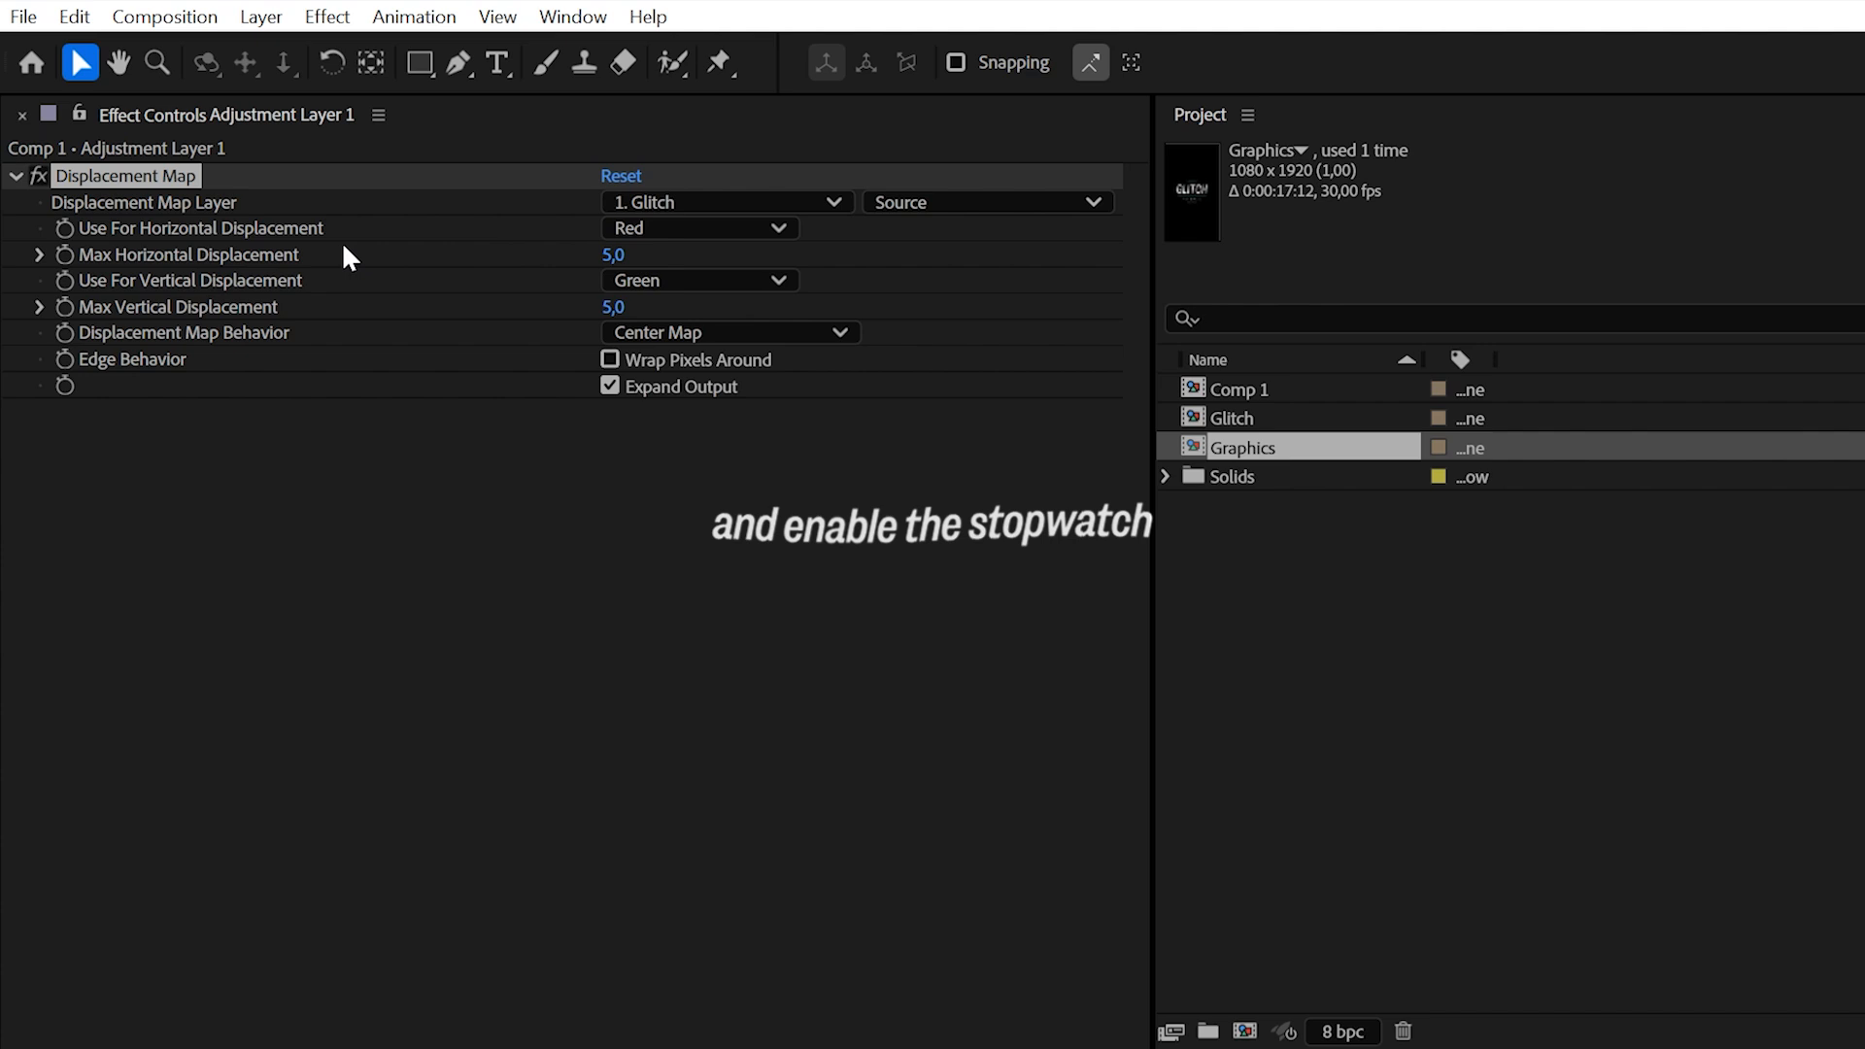
{"action": "left_click", "coordinate": [66, 255]}
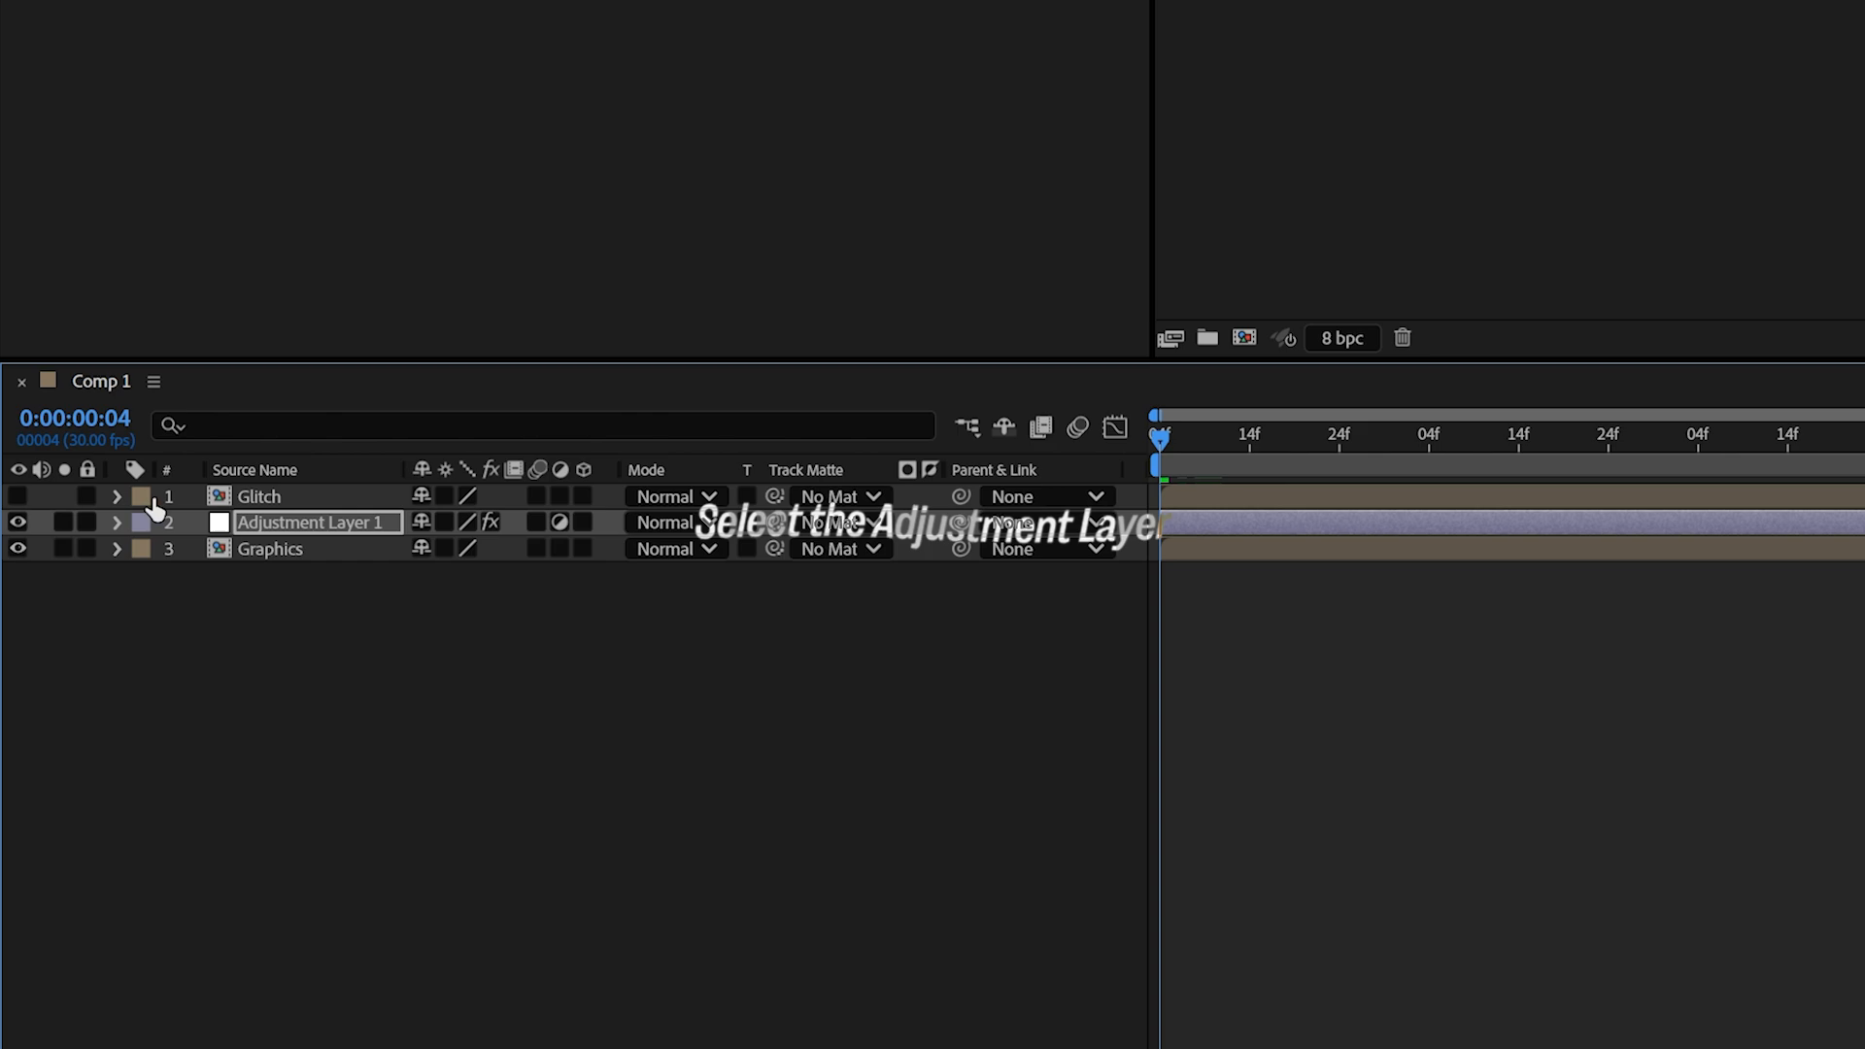
Keyframe varying horizontal and vertical displacement on the adjustment layer and select all keyframes
{"action": "left_click", "coordinate": [116, 523]}
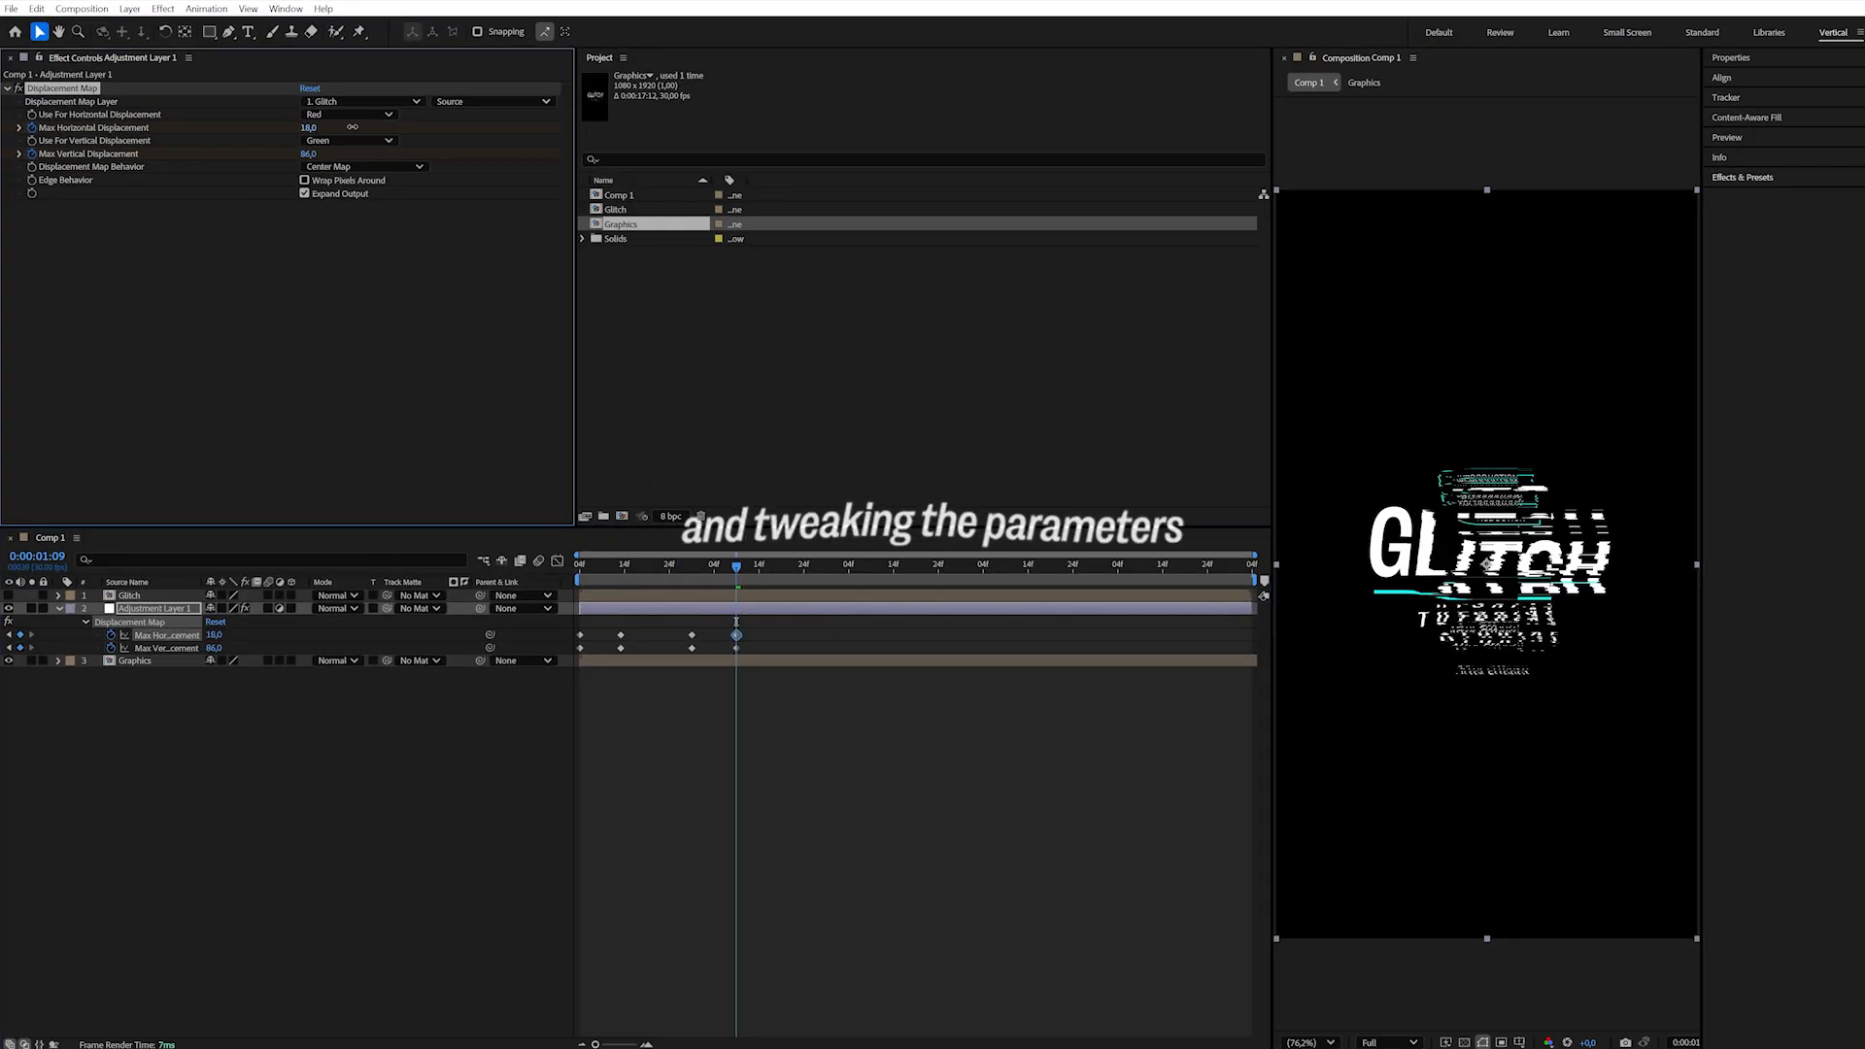
{"action": "left_click", "coordinate": [925, 564]}
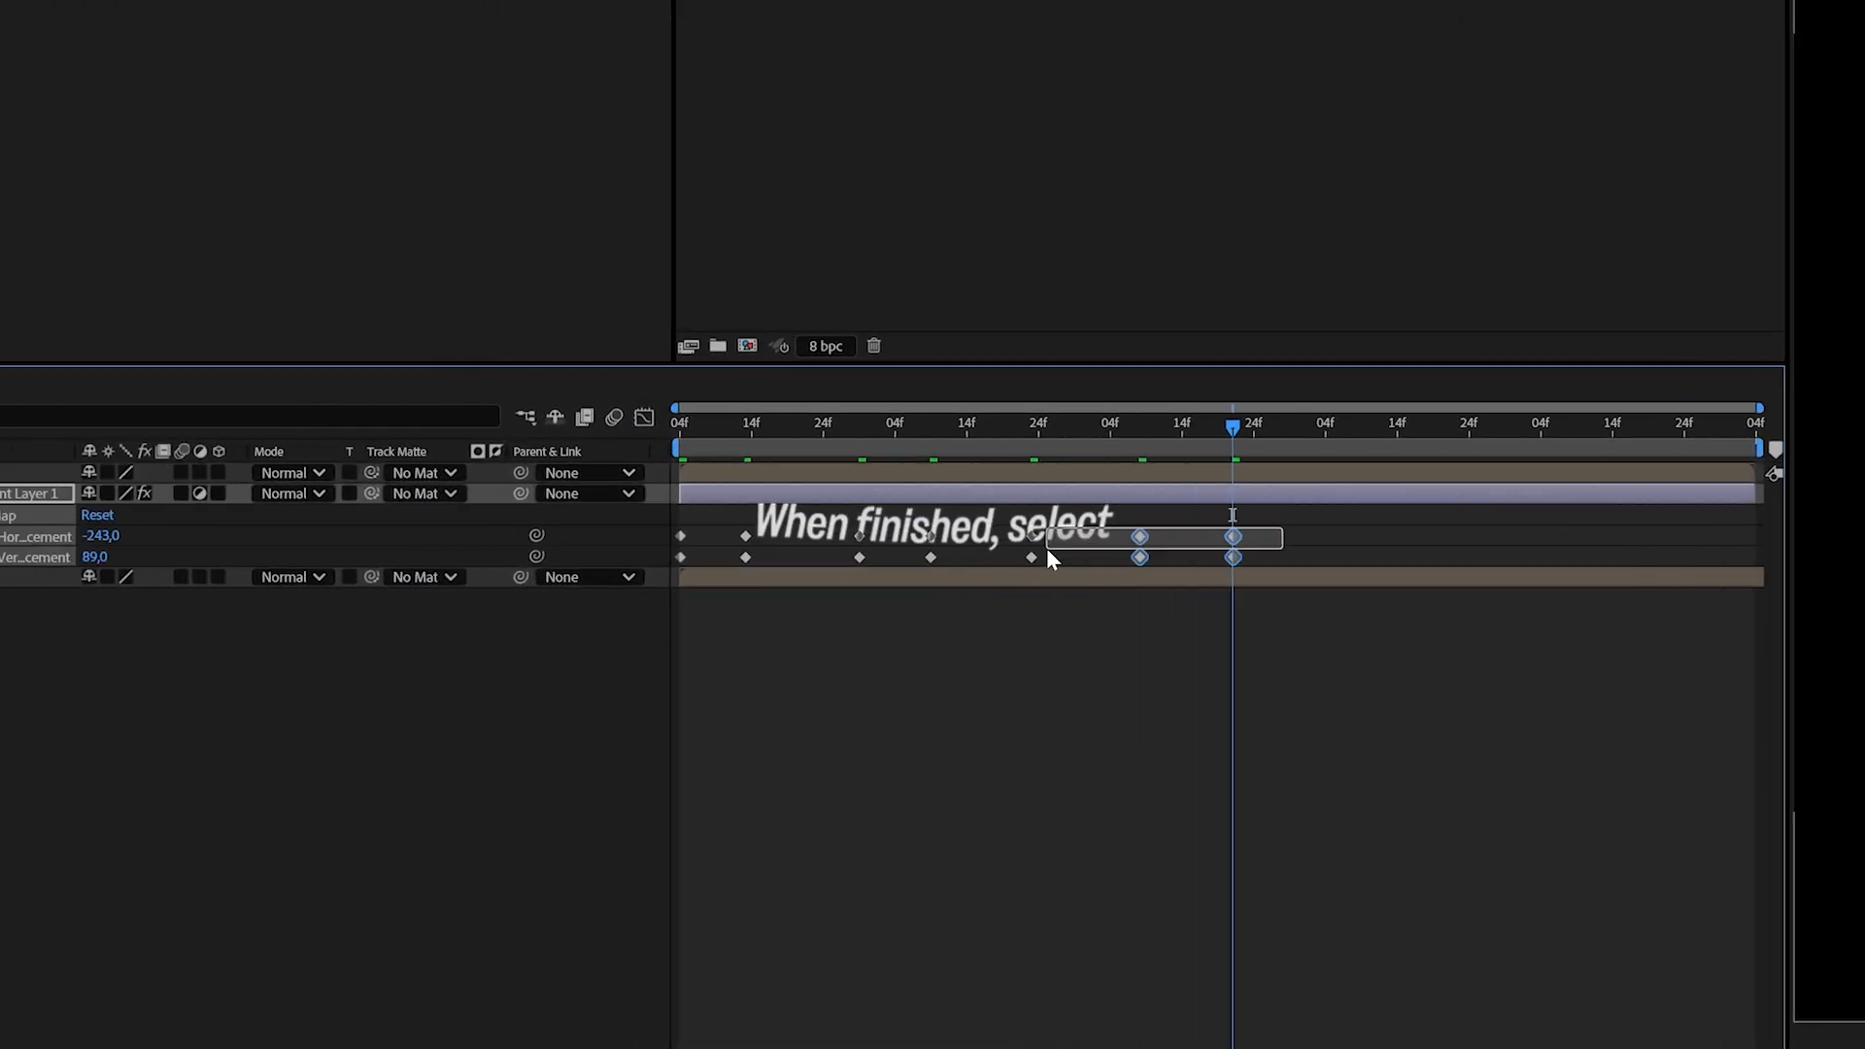
Set all displacement keyframes to Hold temporal interpolation
{"action": "right_click", "coordinate": [1030, 558]}
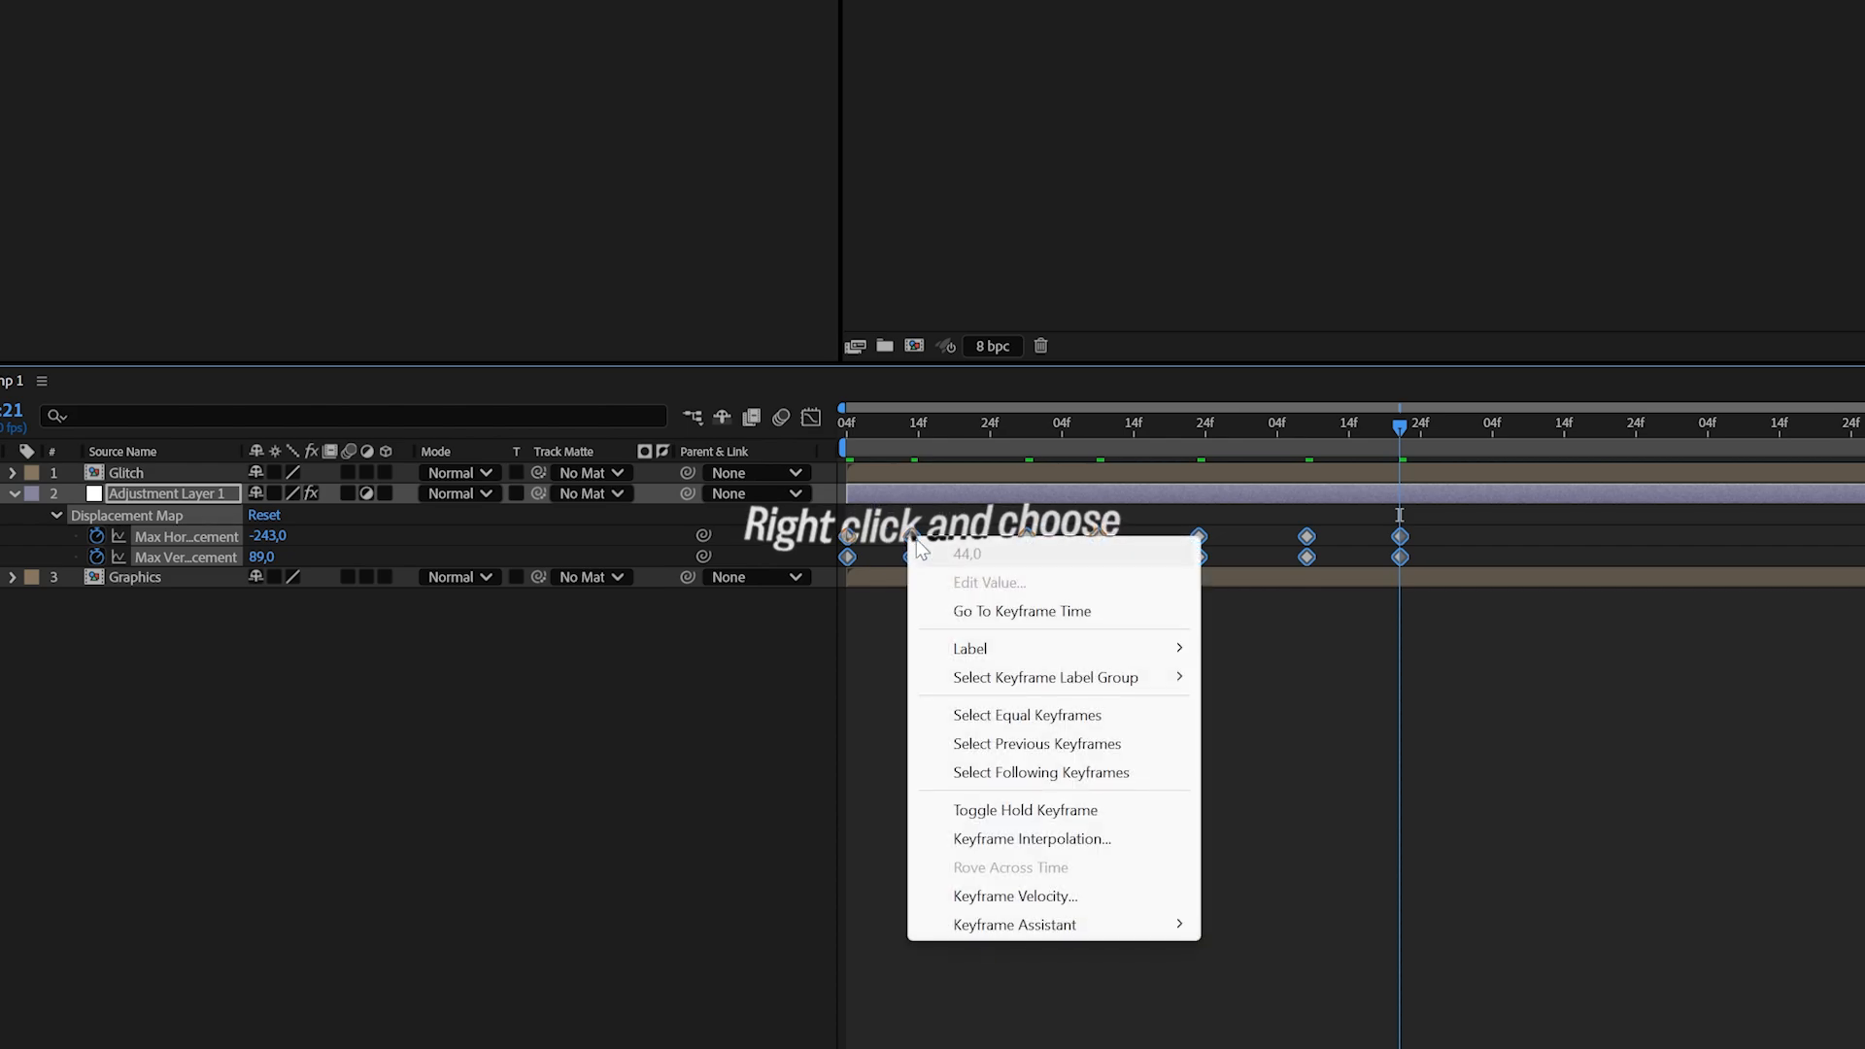
{"action": "left_click", "coordinate": [1032, 839]}
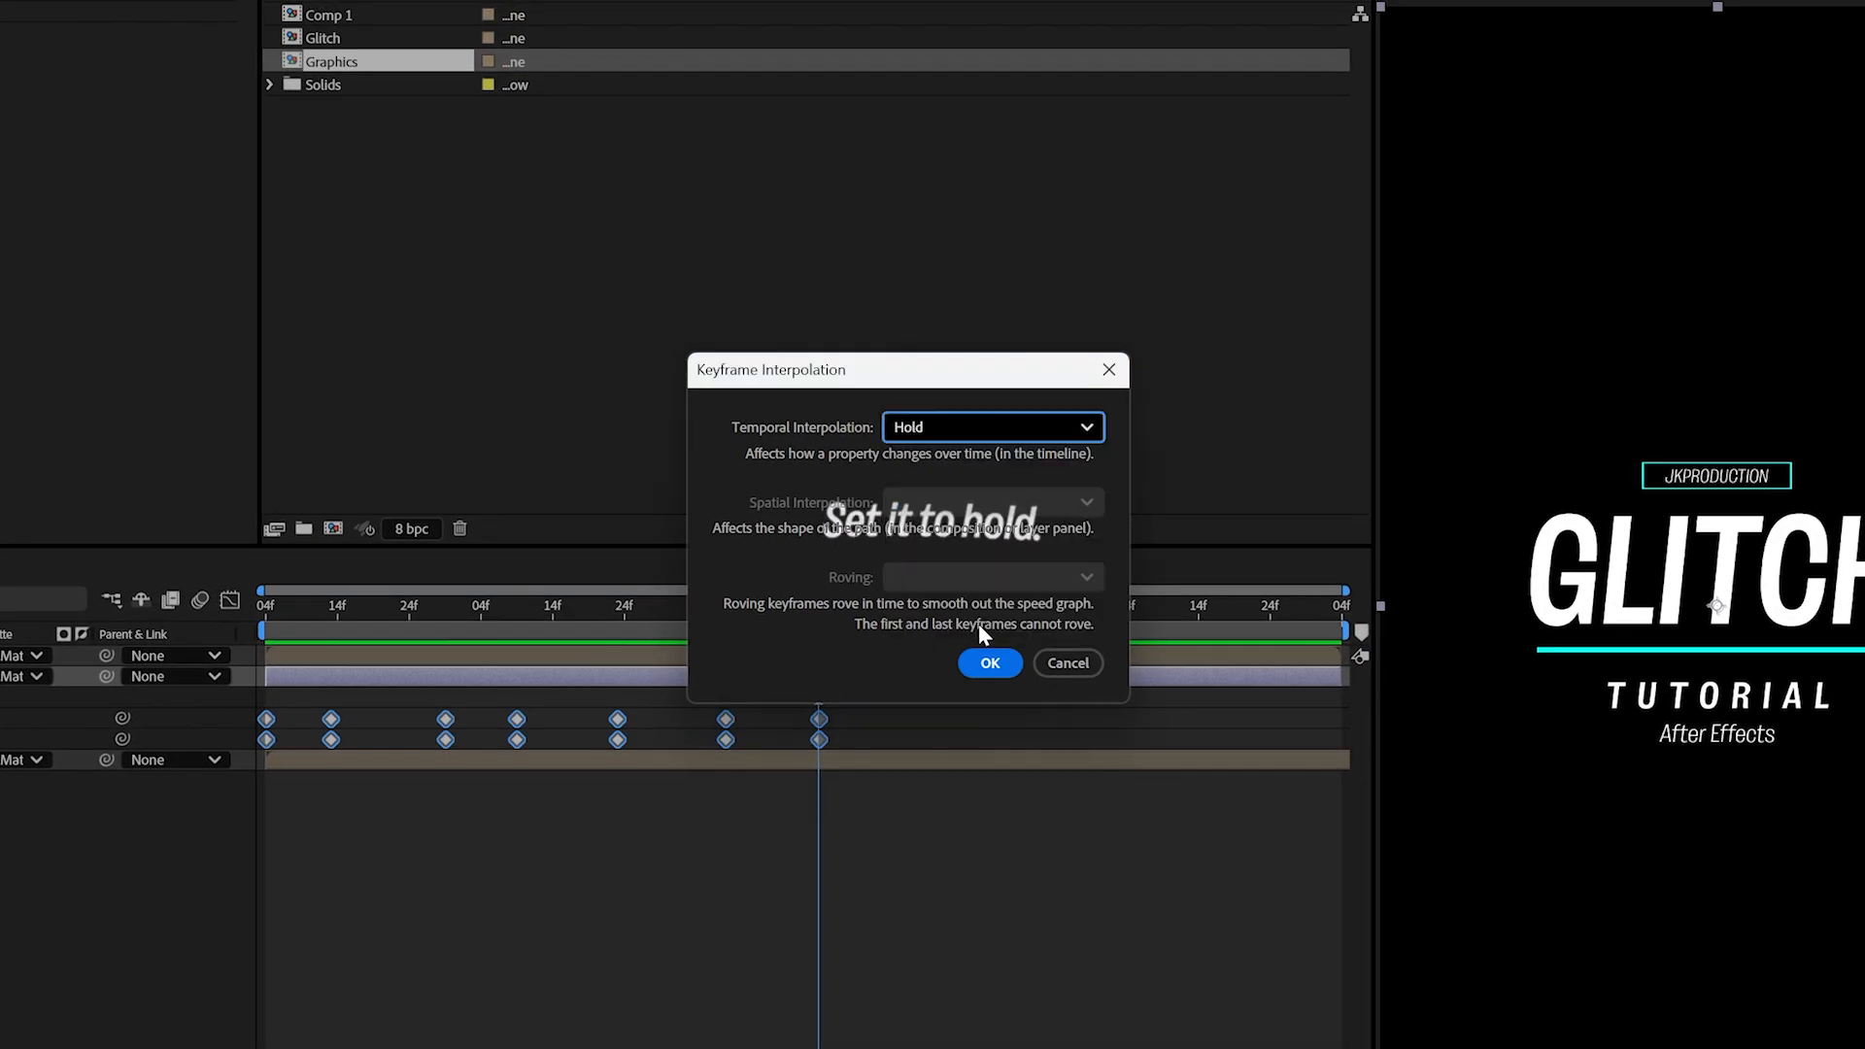
{"action": "left_click", "coordinate": [989, 663]}
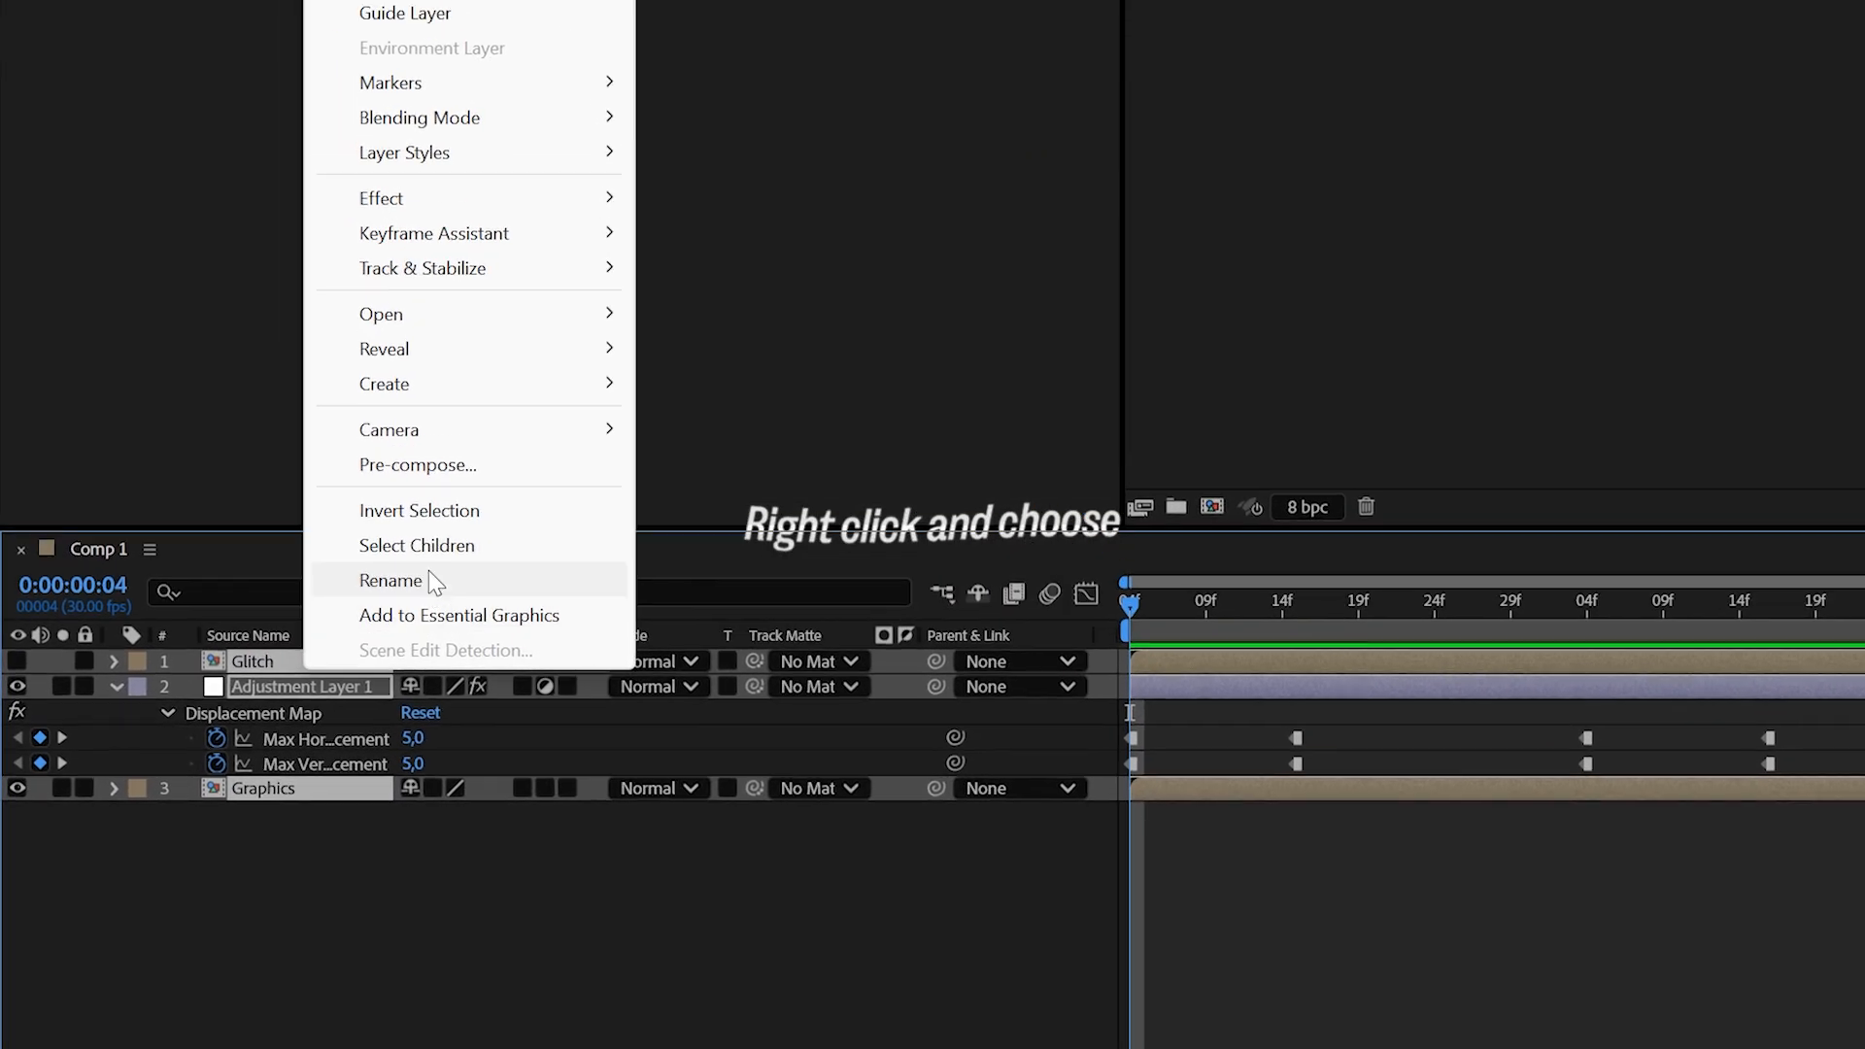
Pre-compose all layers into Main Comp and duplicate the Main Comp layer
{"action": "left_click", "coordinate": [418, 465]}
{"action": "type", "text": "Main Comp"}
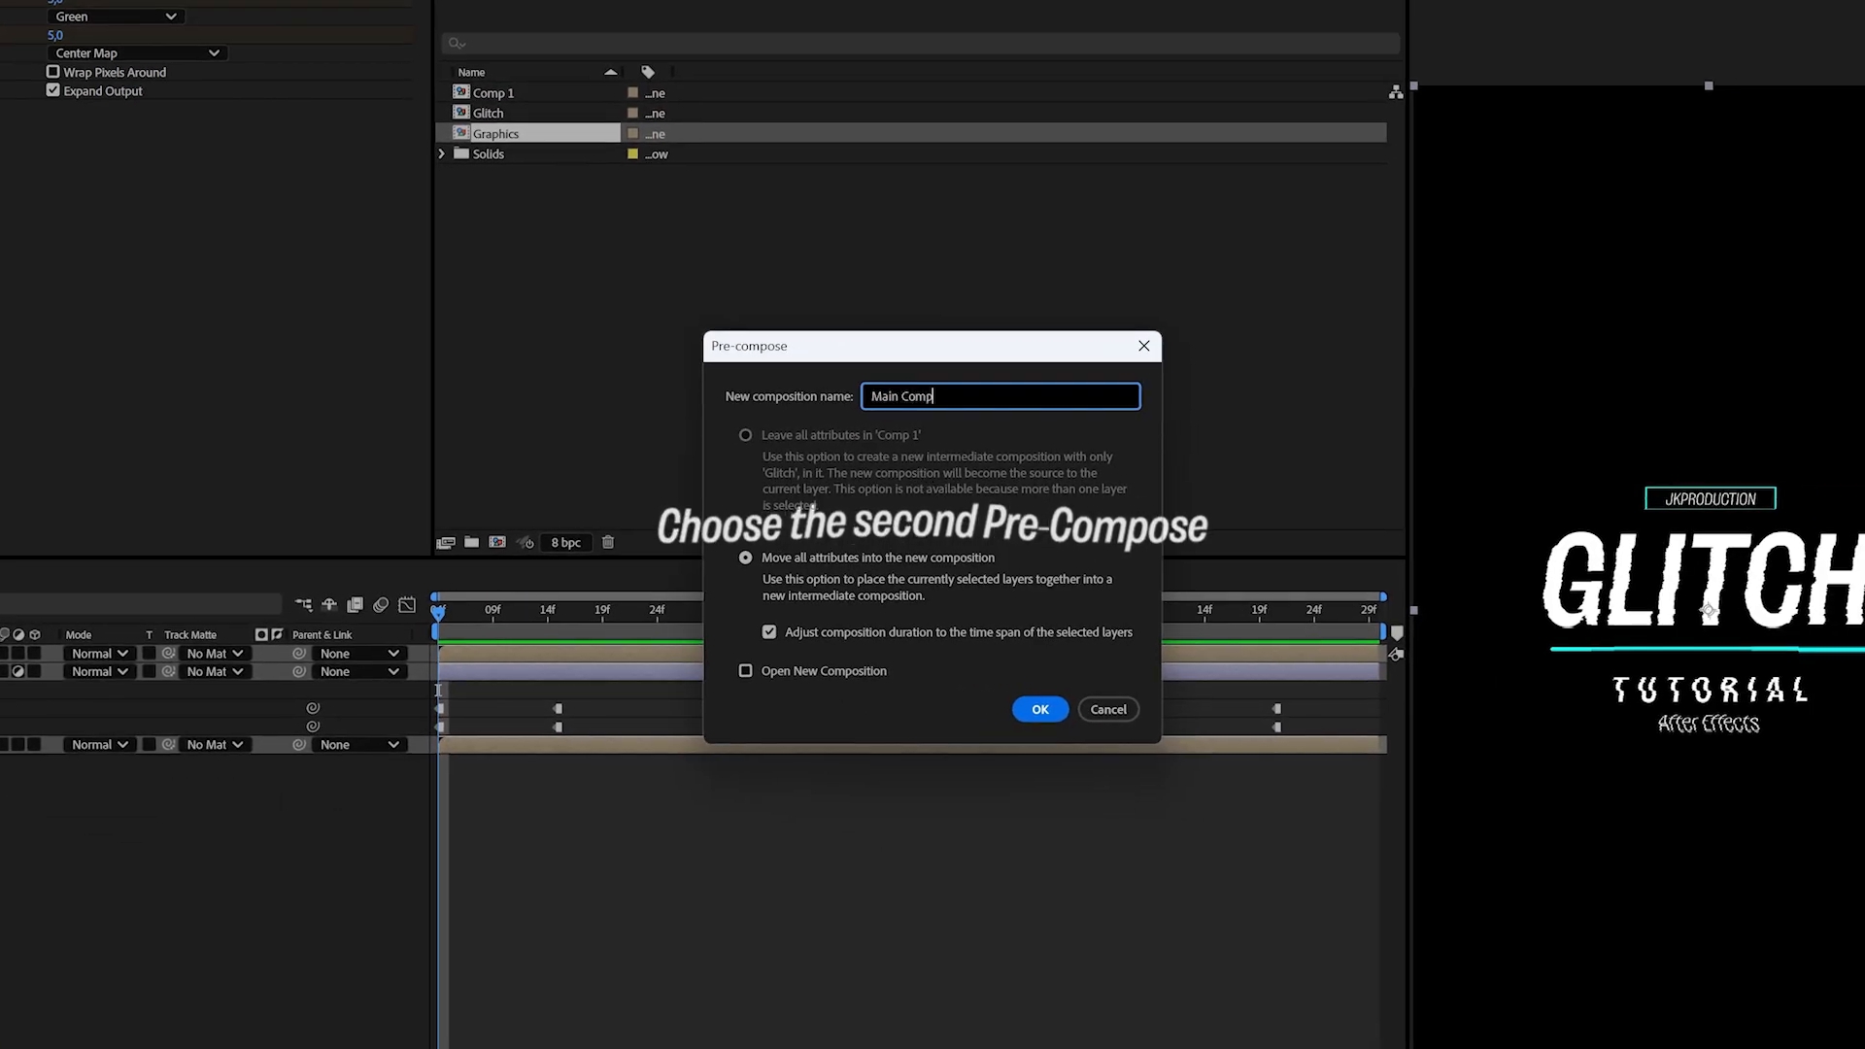
{"action": "left_click", "coordinate": [1037, 709]}
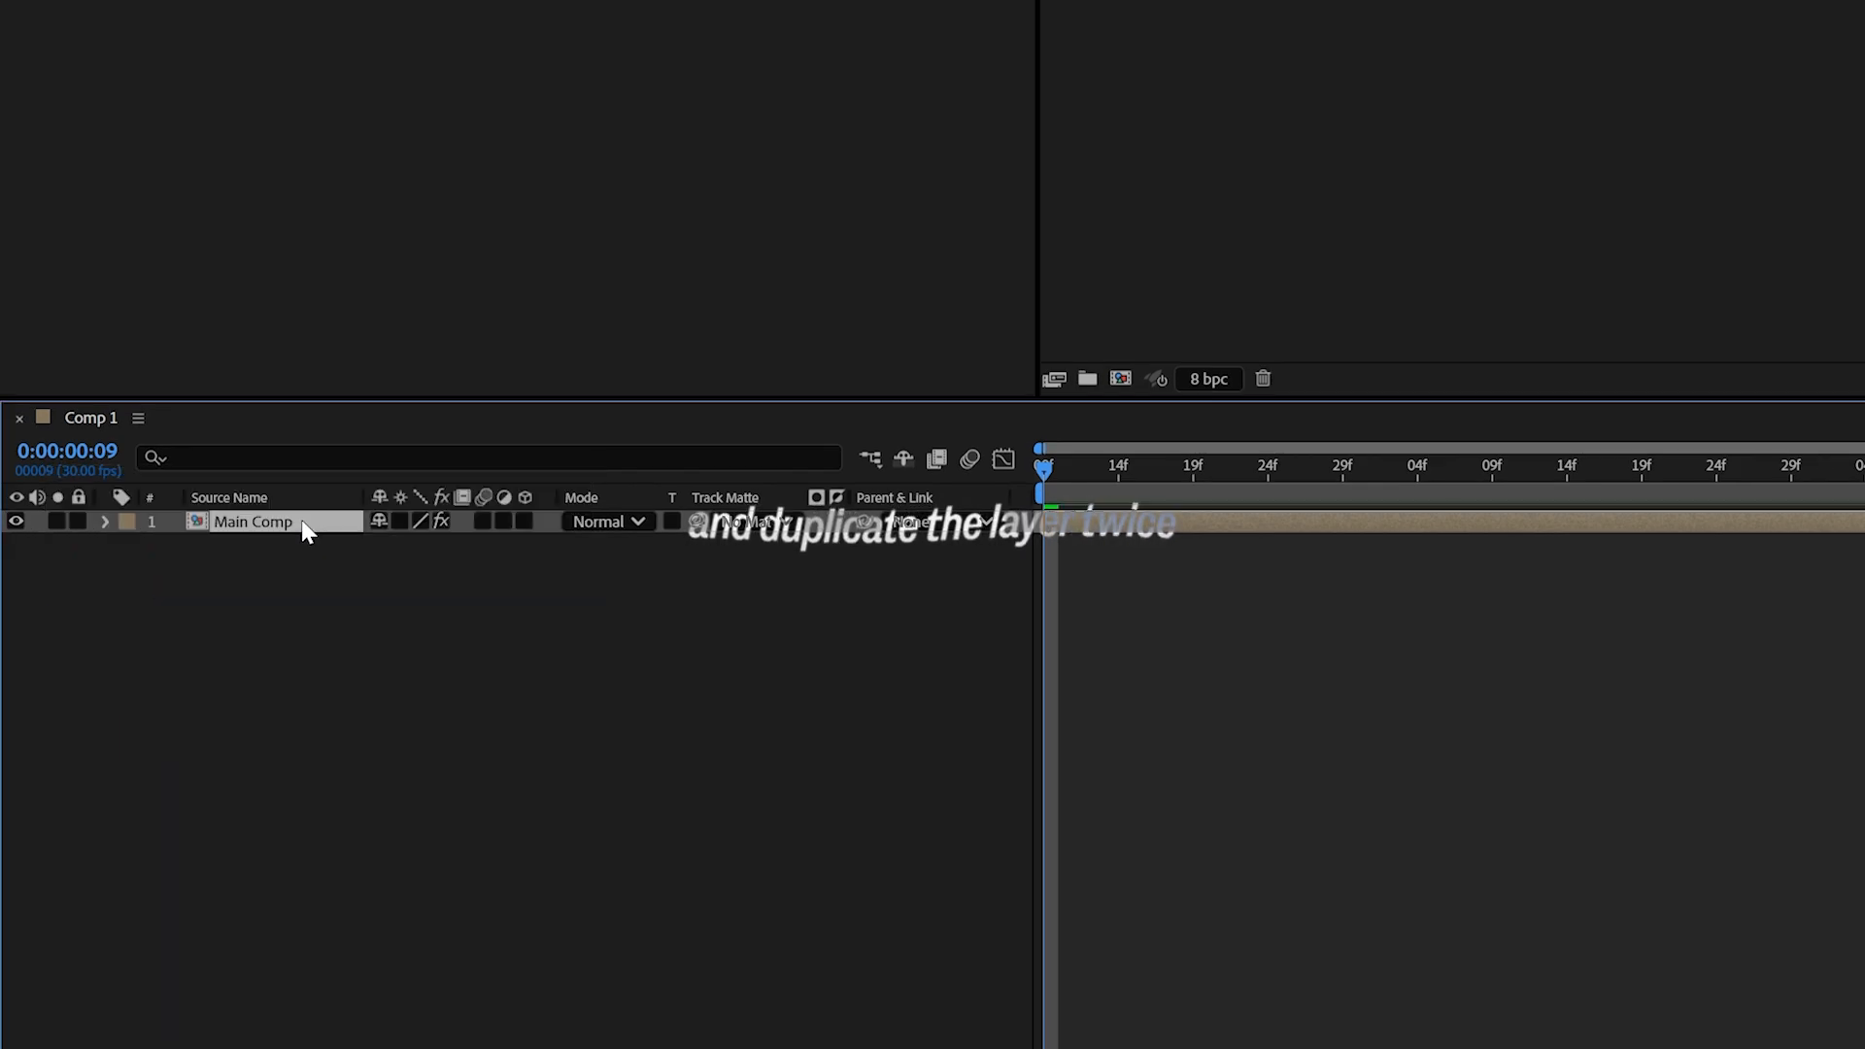
{"action": "key", "text": "ctrl+d"}
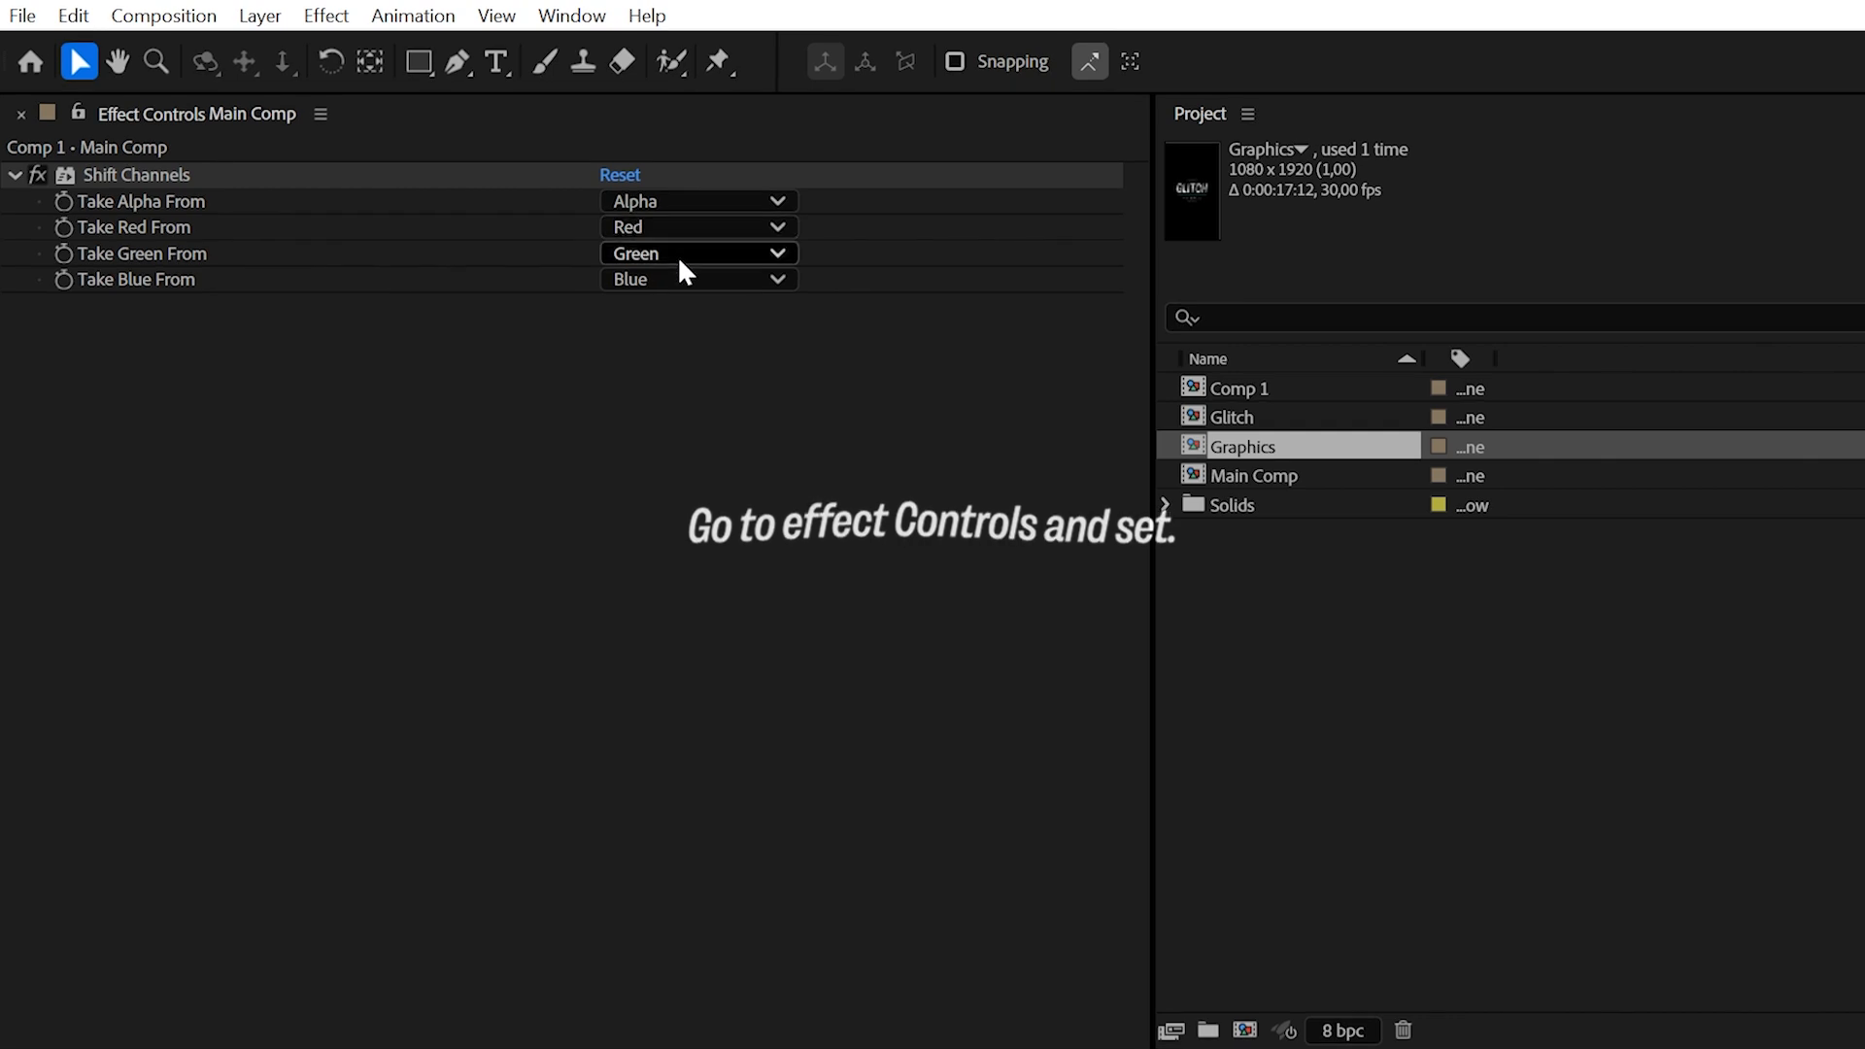
Isolate red, green and blue on the three Main Comp copies with Shift Channels and set the top copy to Screen
{"action": "left_click", "coordinate": [697, 253]}
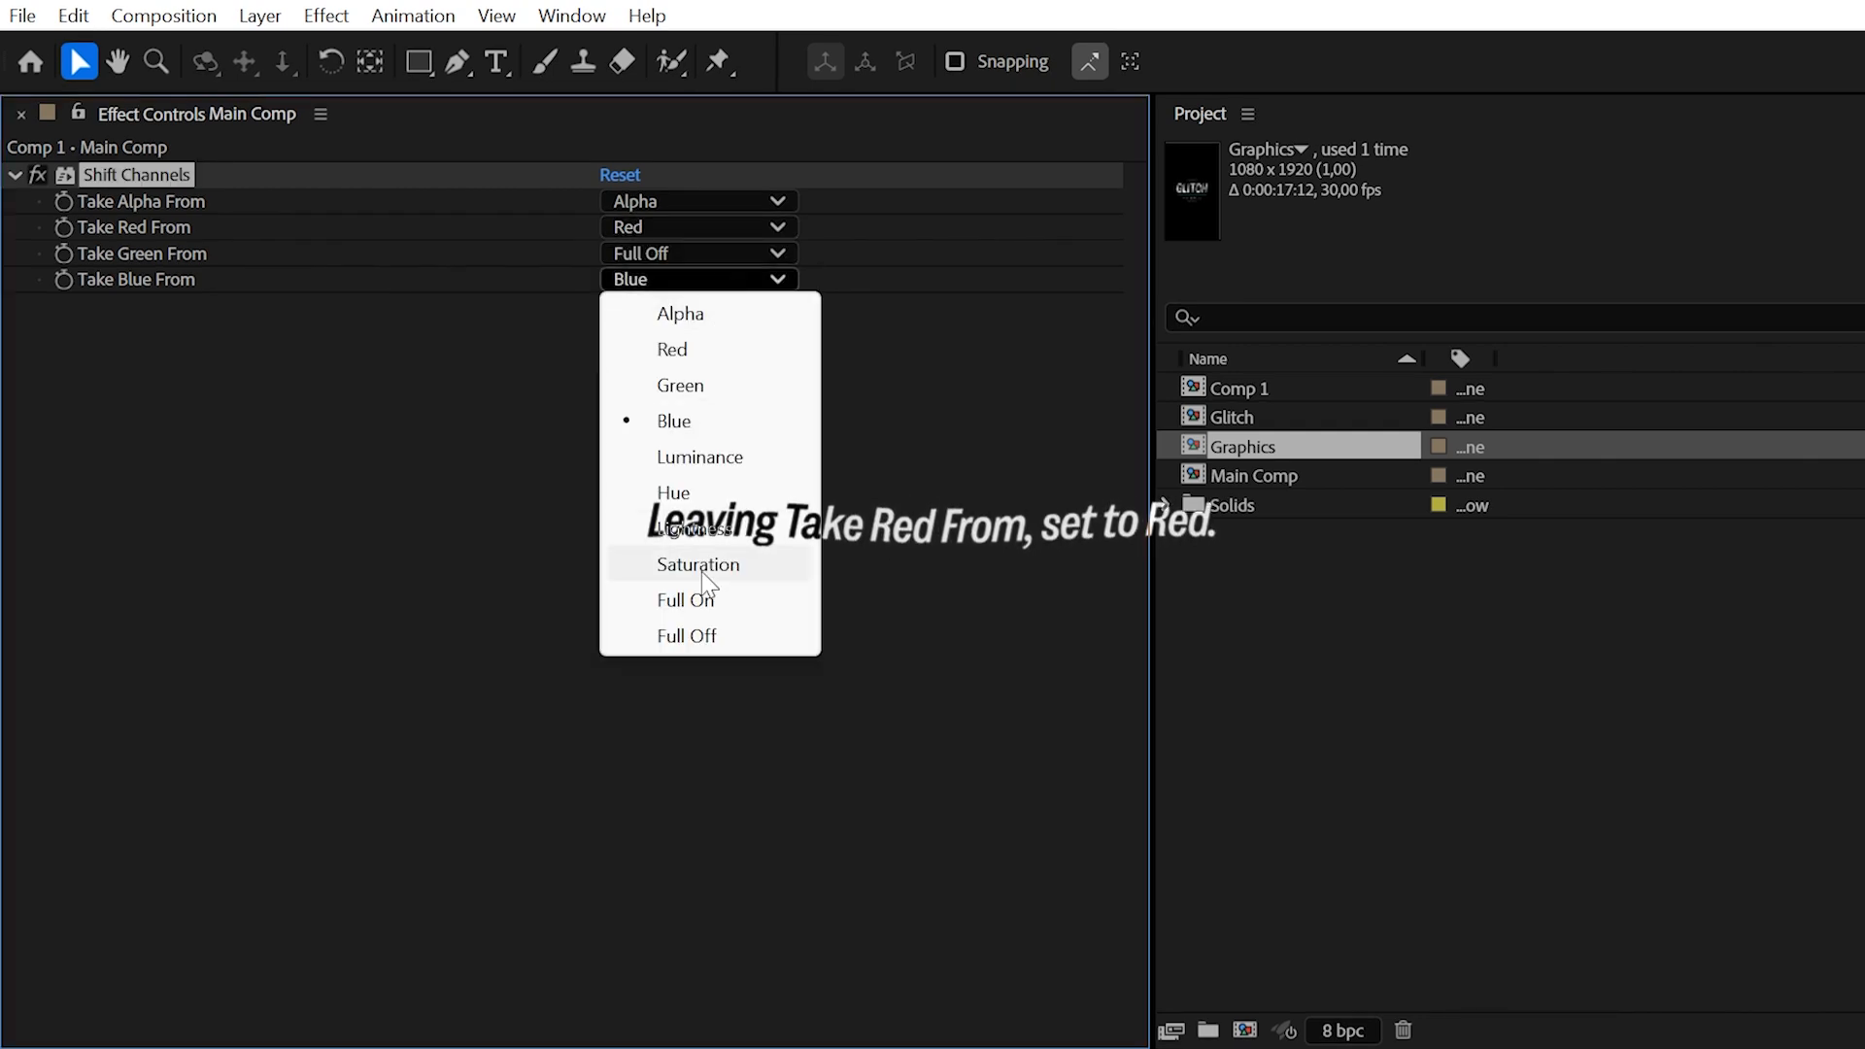
{"action": "left_click", "coordinate": [686, 635]}
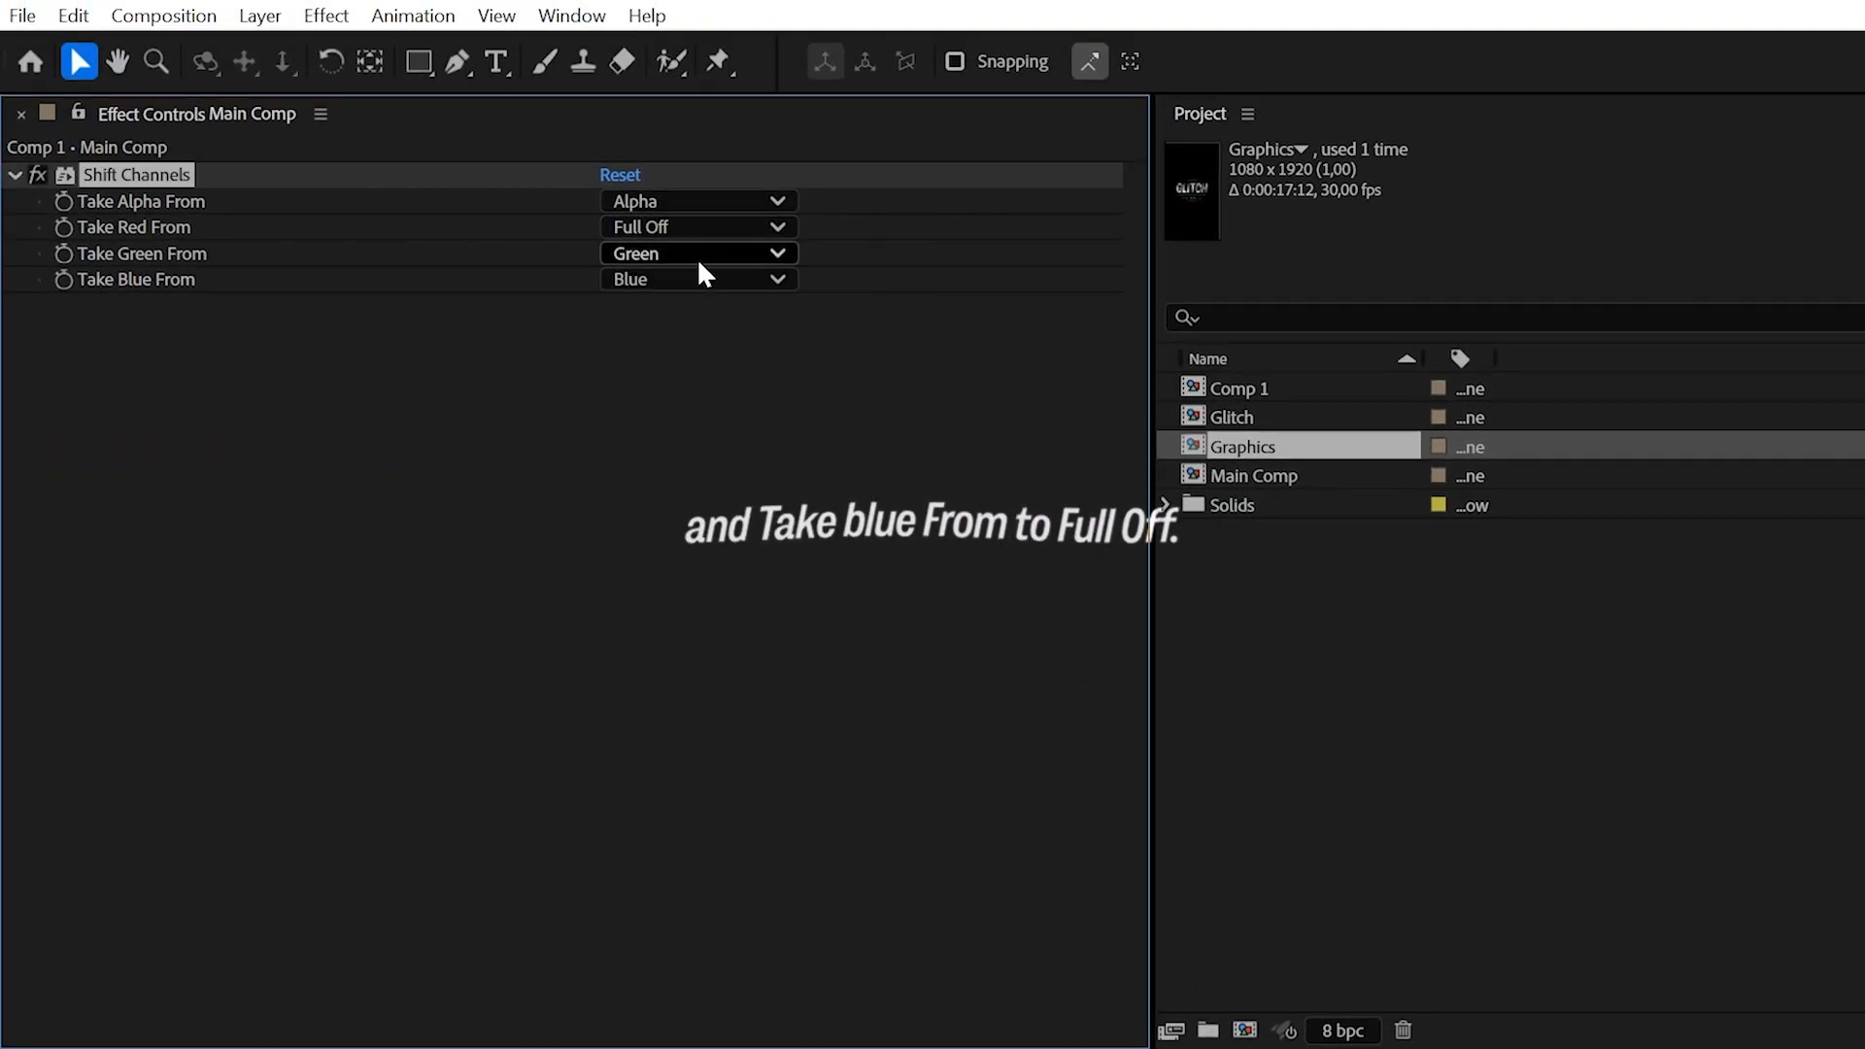
{"action": "left_click", "coordinate": [697, 280]}
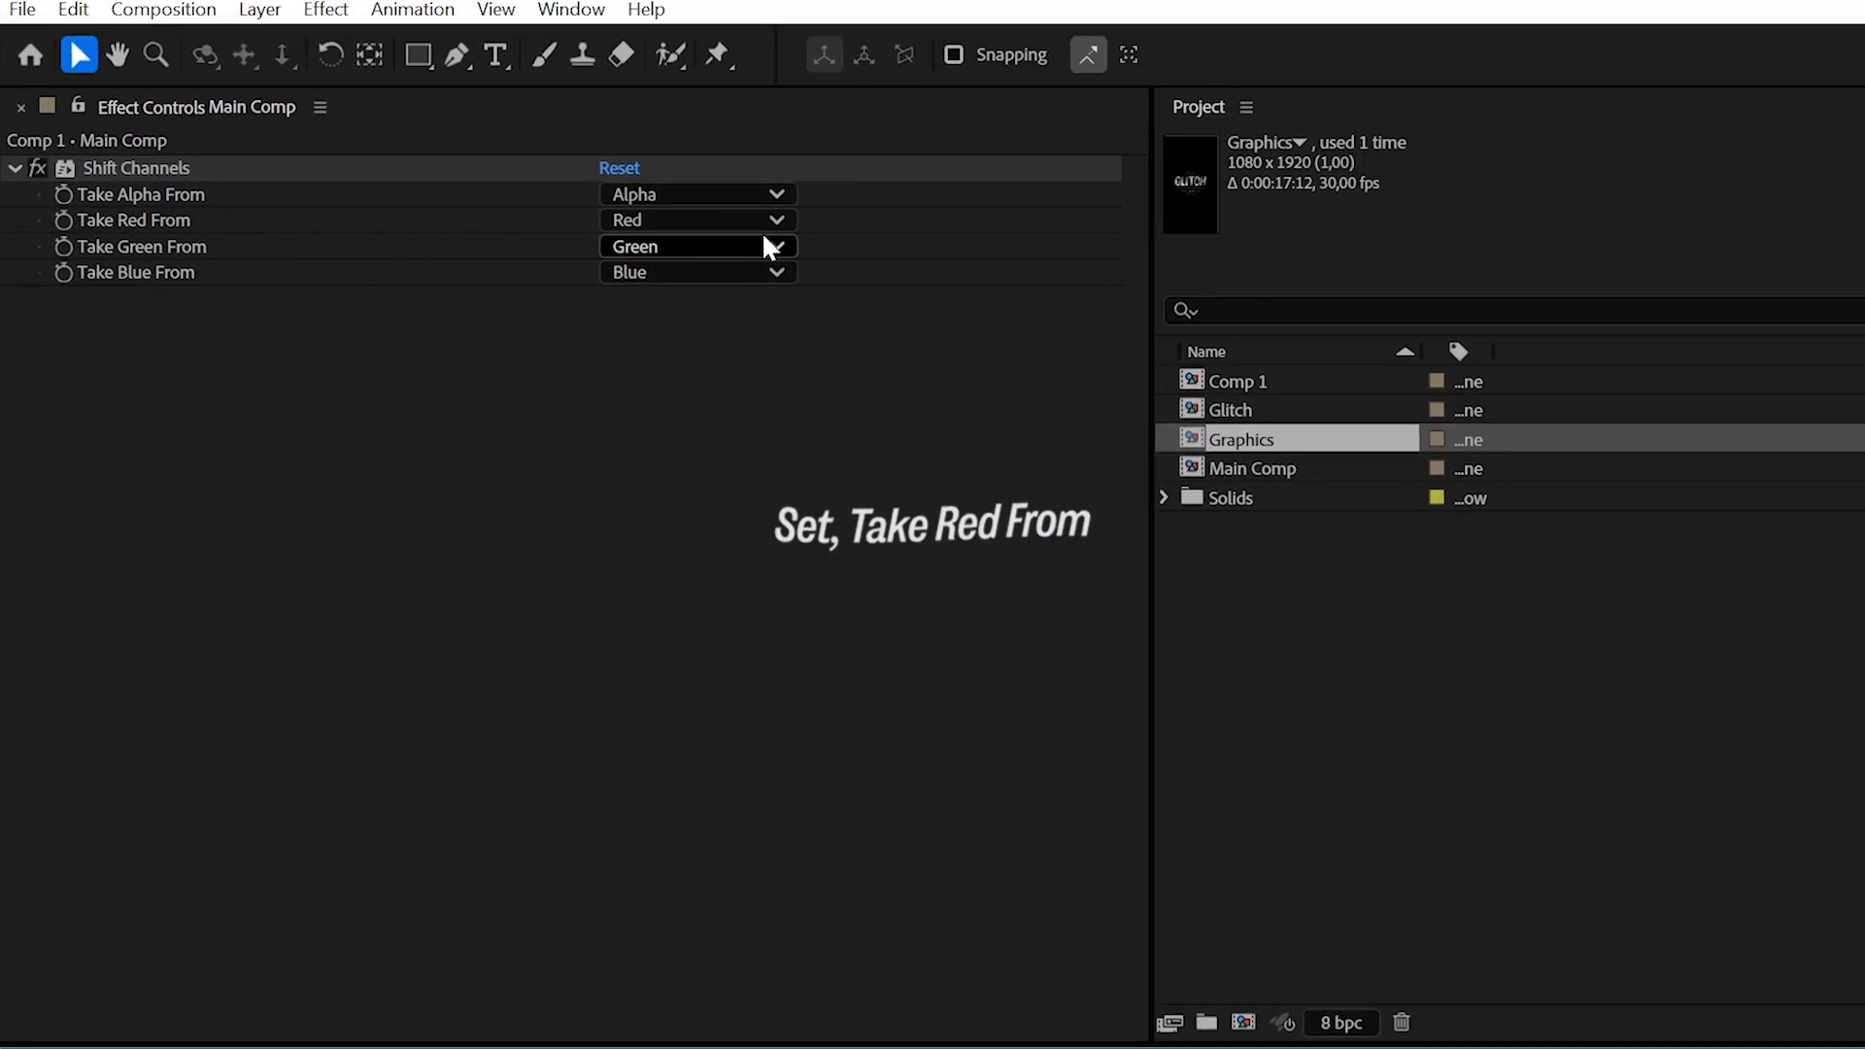
{"action": "left_click", "coordinate": [699, 252]}
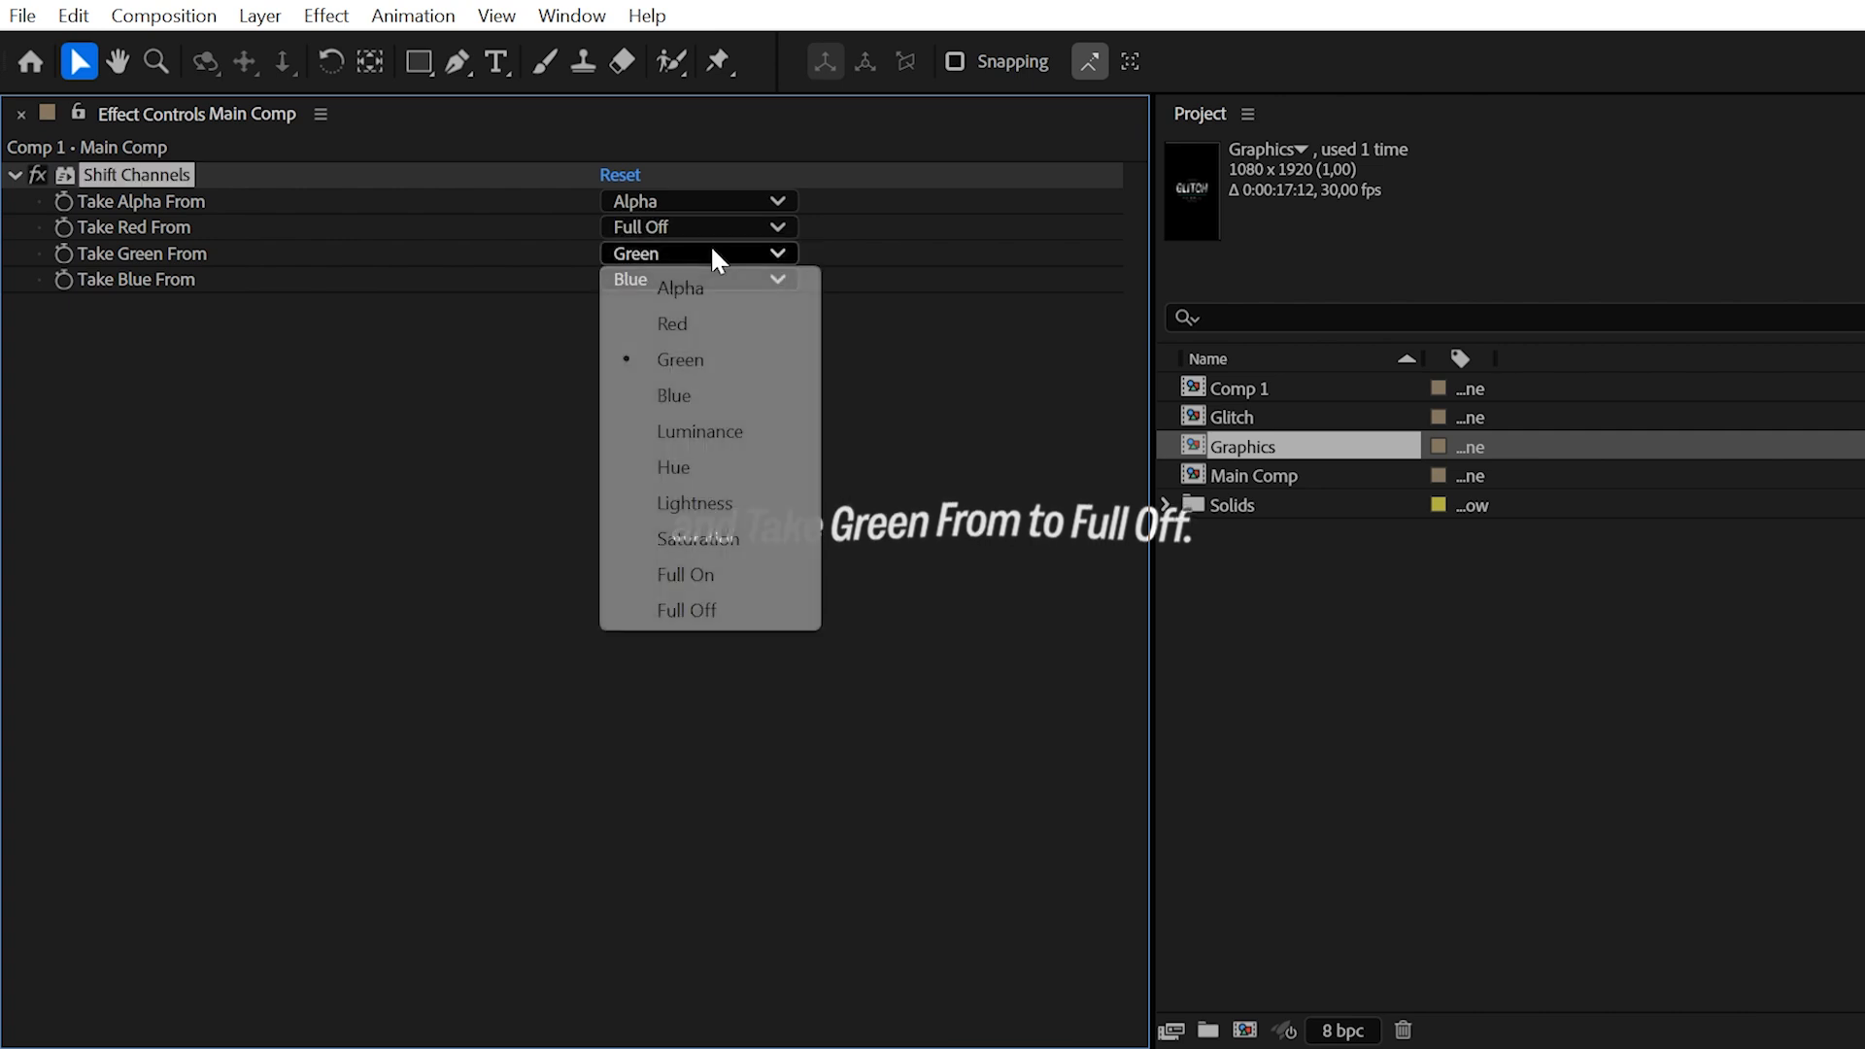
{"action": "left_click", "coordinate": [686, 611]}
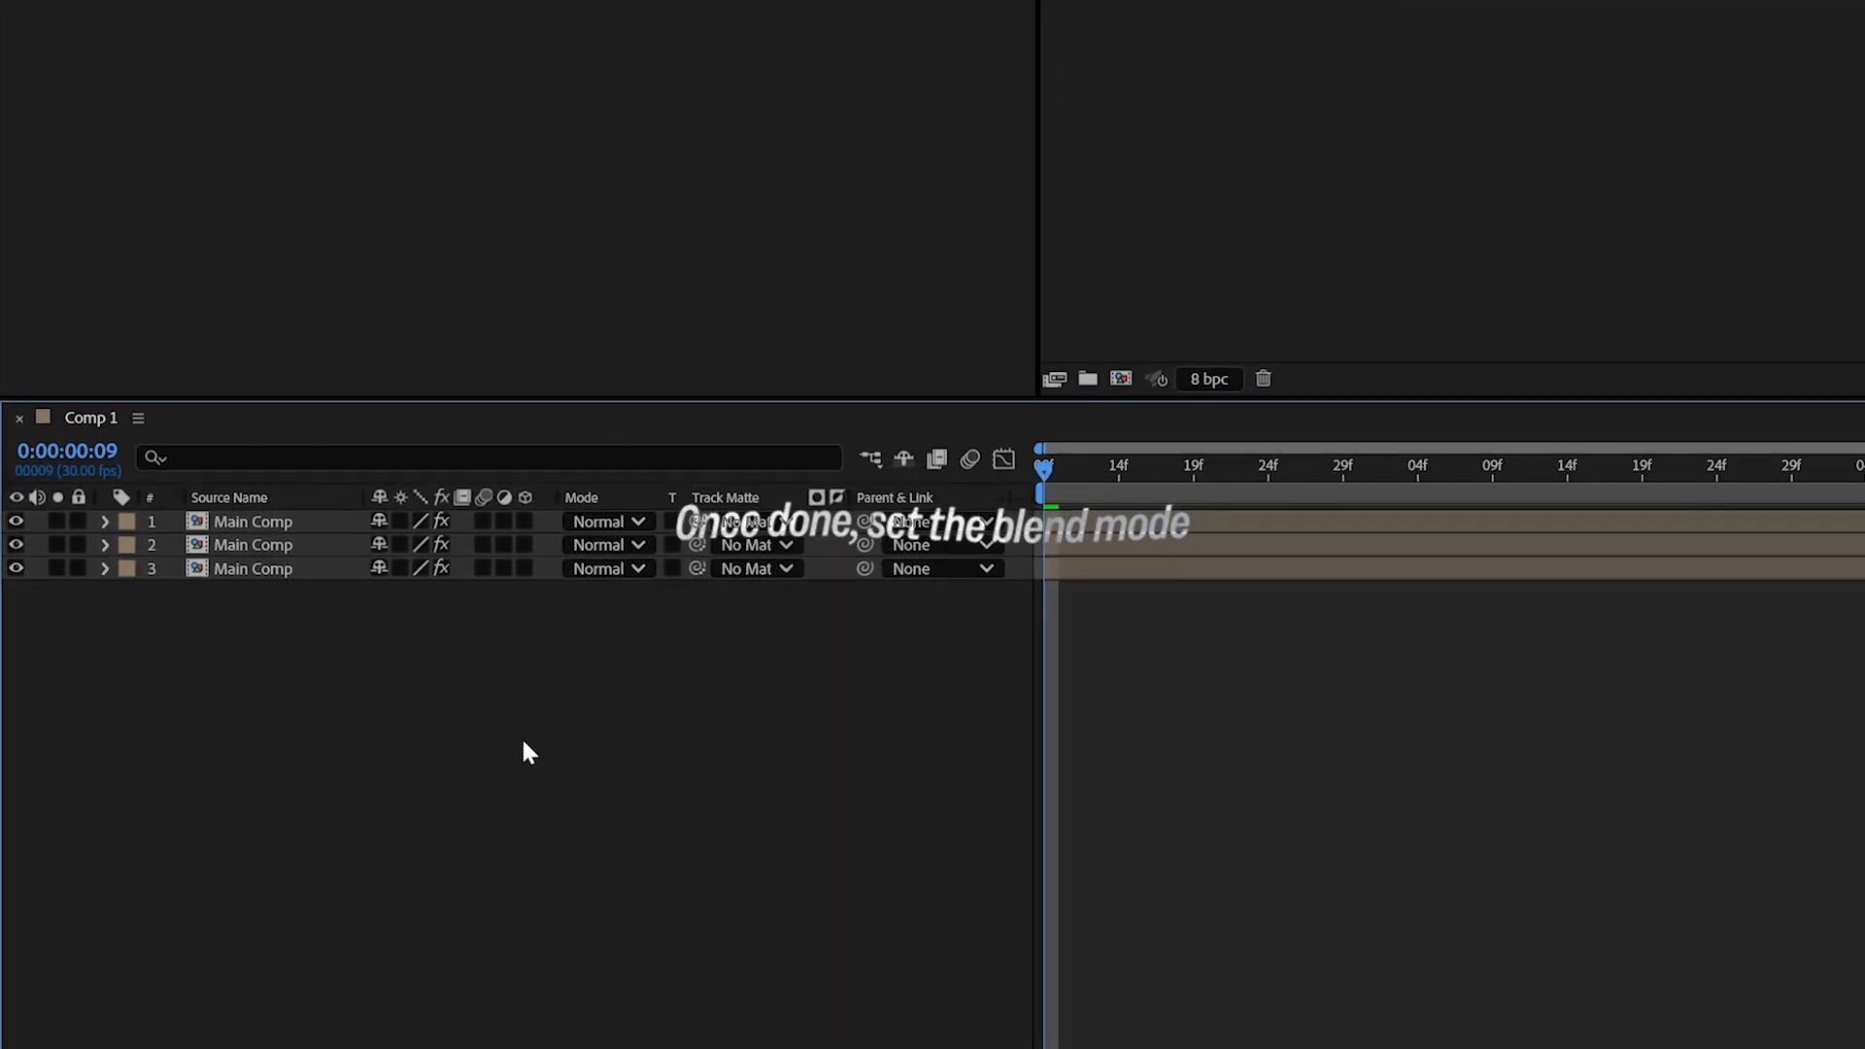
{"action": "left_click", "coordinate": [606, 521]}
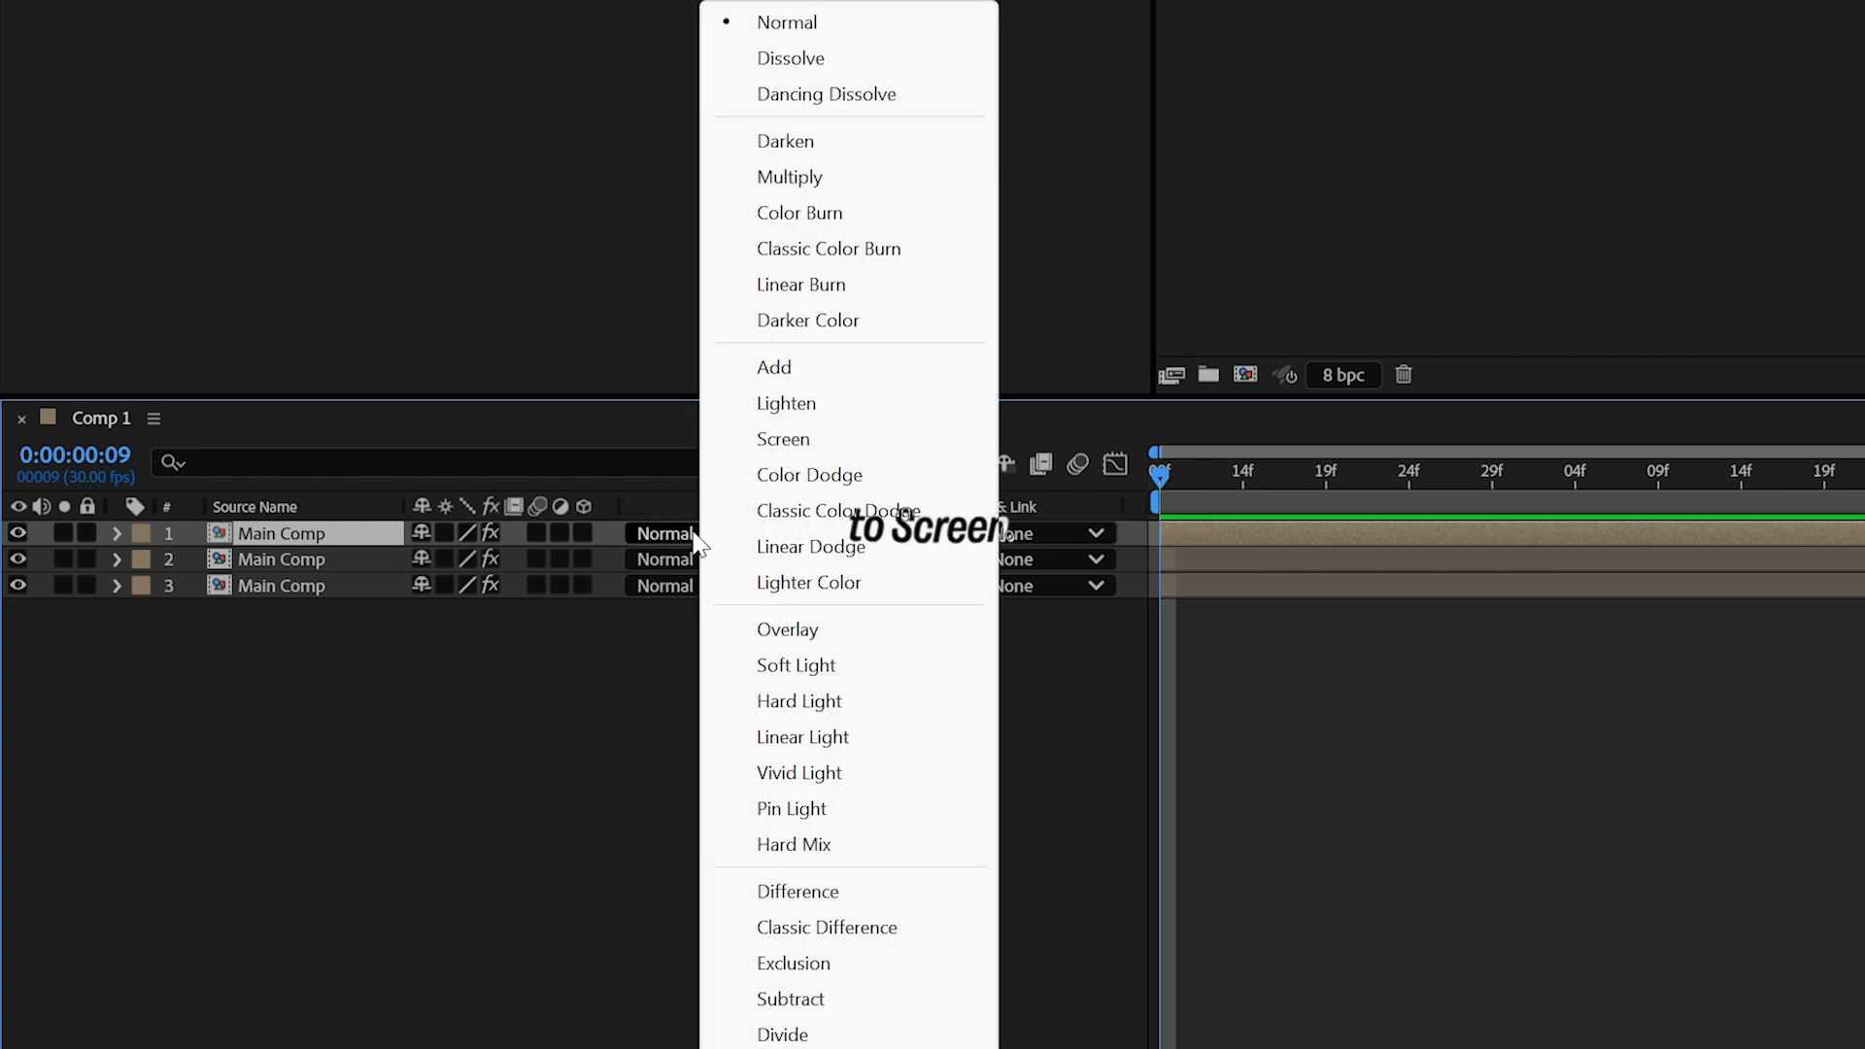